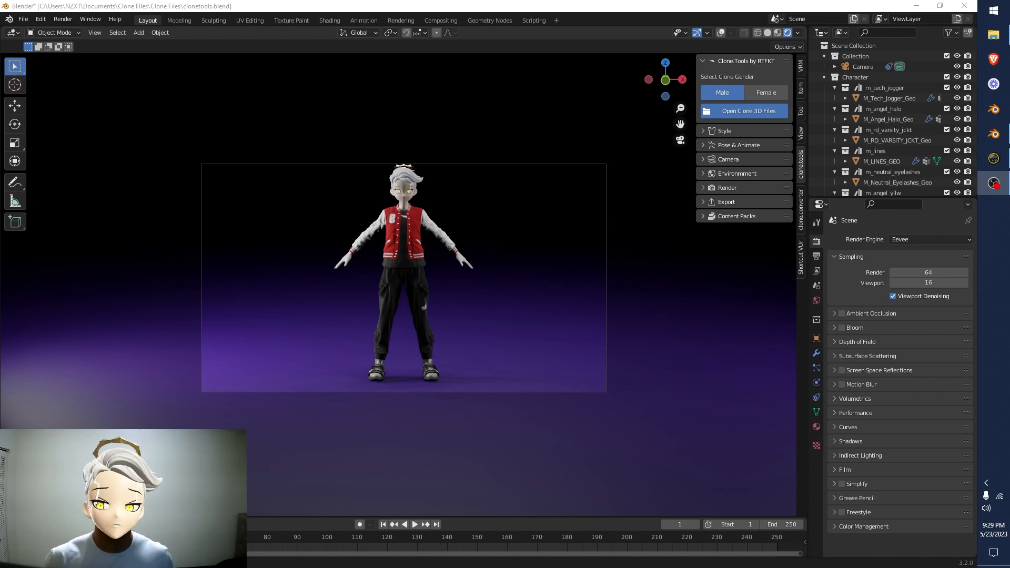
mouse_move(625, 208)
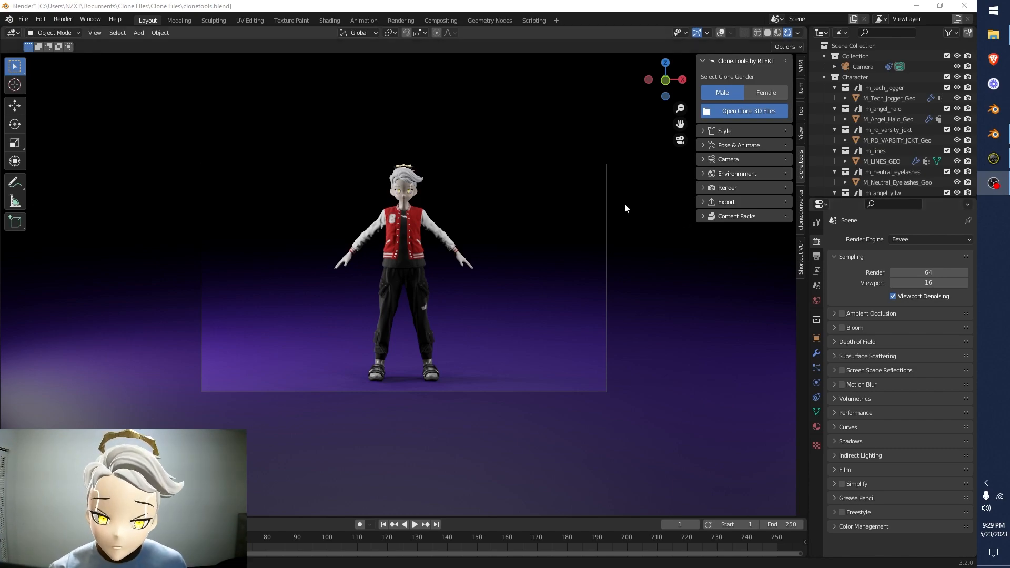
Zoom the viewport from the full-body camera view onto the character's head and torso
scroll(up, 3)
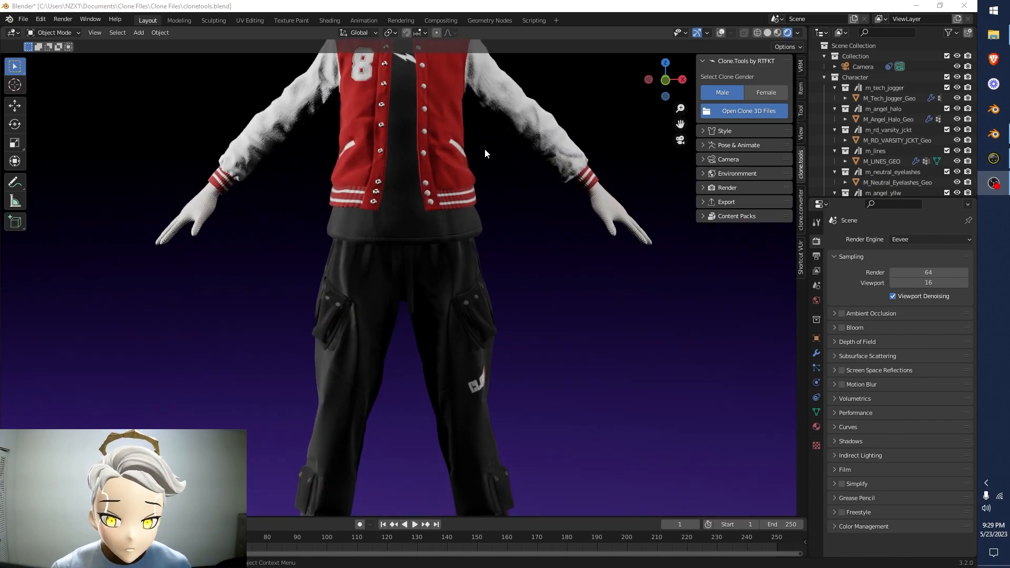
scroll(down, 3)
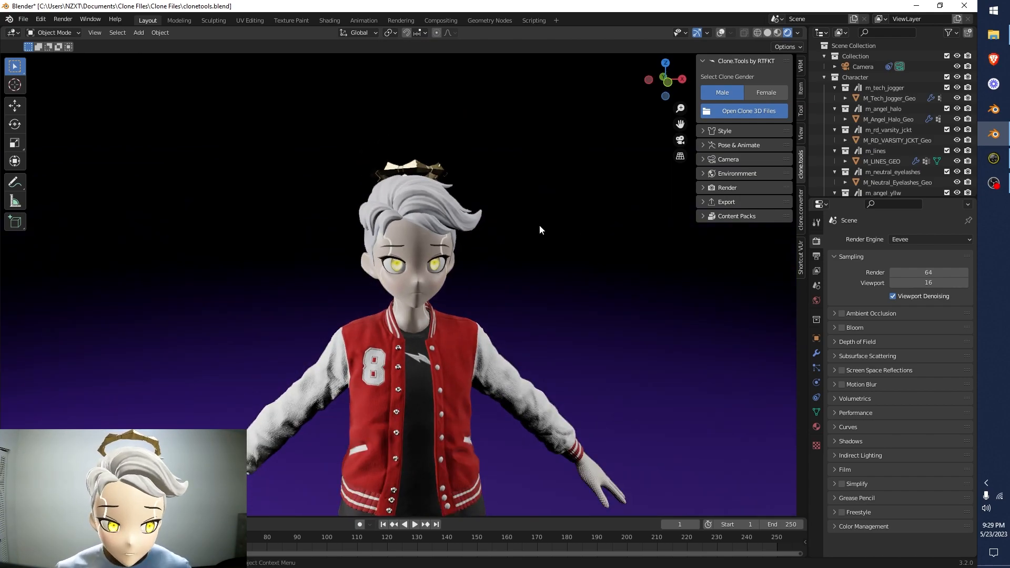
mouse_move(513, 232)
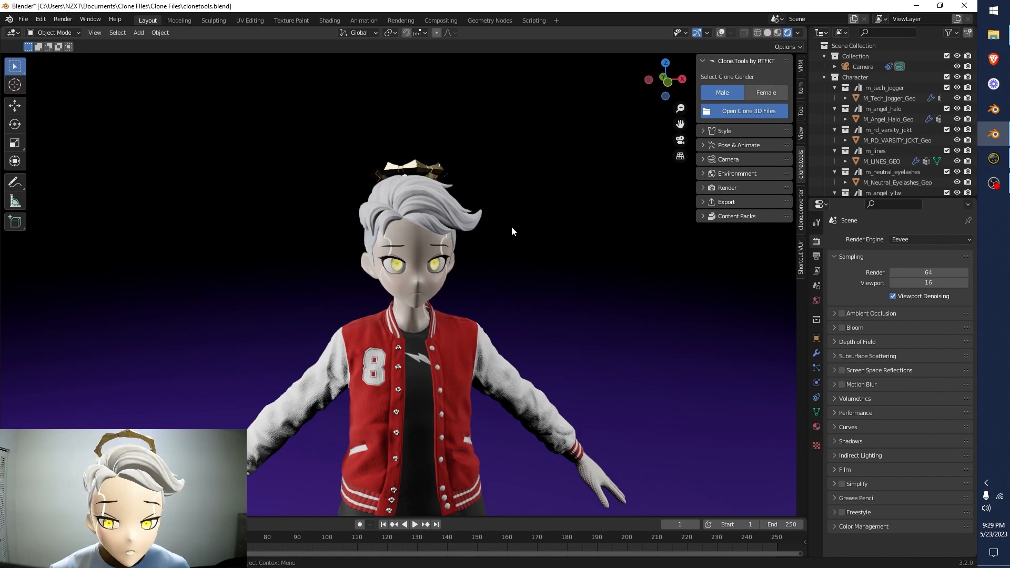
scroll(up, 3)
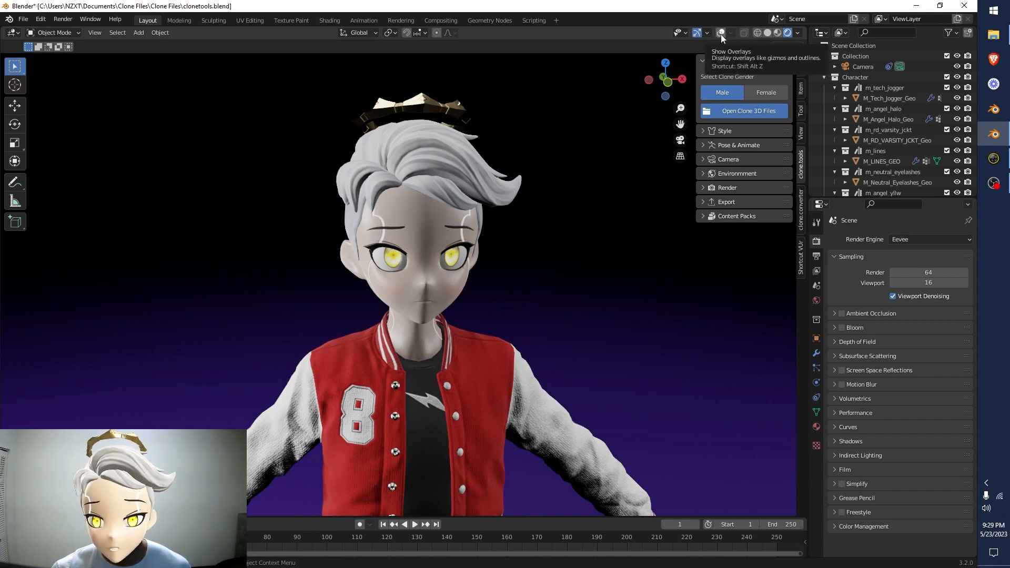
Turn viewport overlays on so the floor grid and object info appear around the character
click(721, 33)
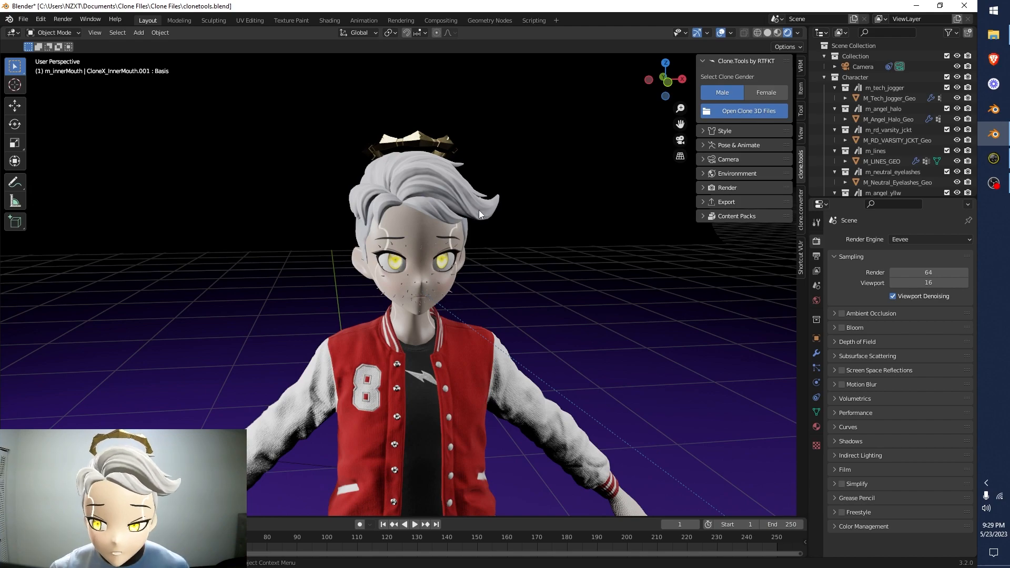
click(55, 32)
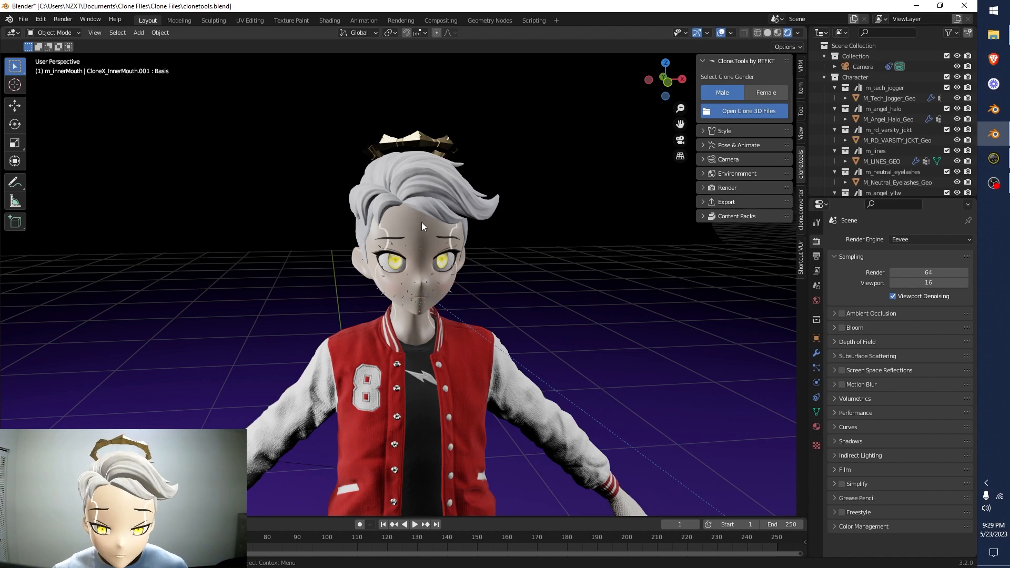
Select CloneX_HeadGeo in the viewport and expand Genesis8_1Male in the Outliner
click(412, 285)
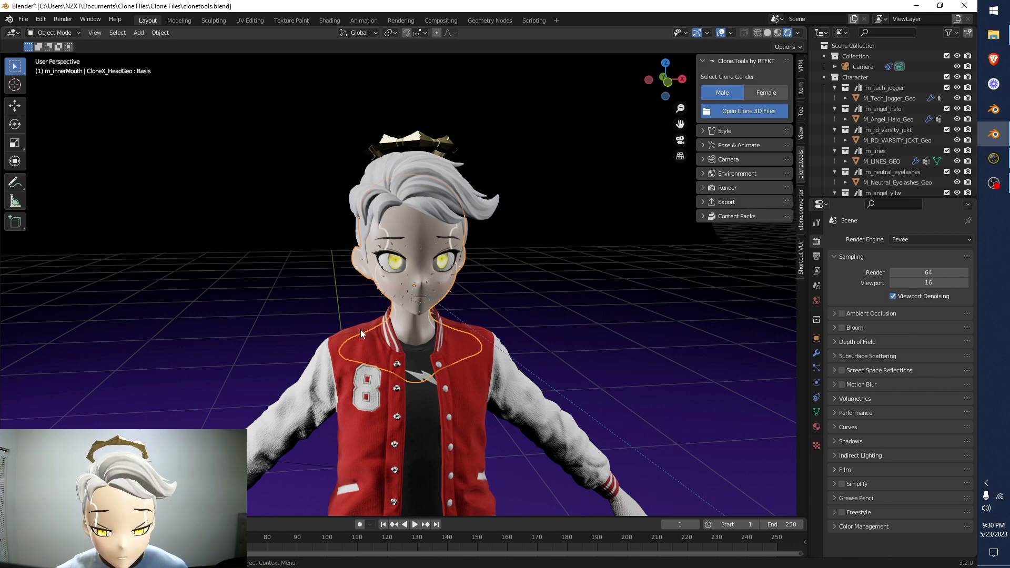
mouse_move(357, 197)
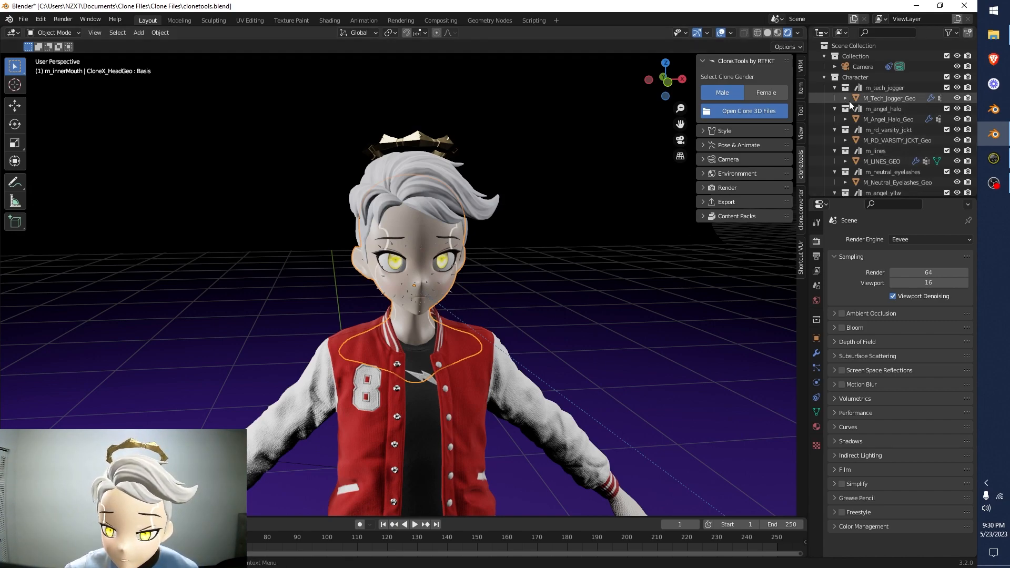
scroll(down, 3)
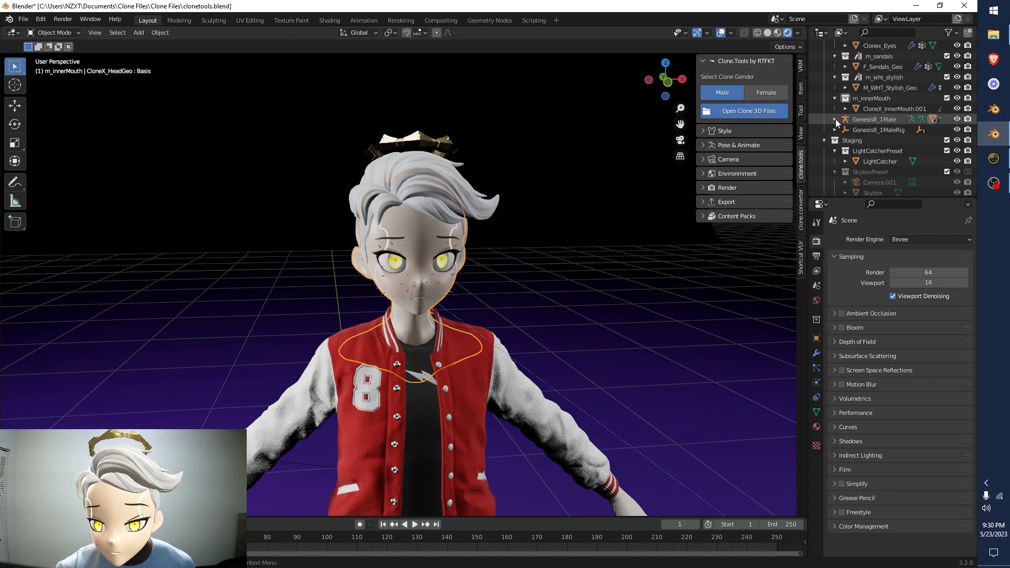
click(836, 119)
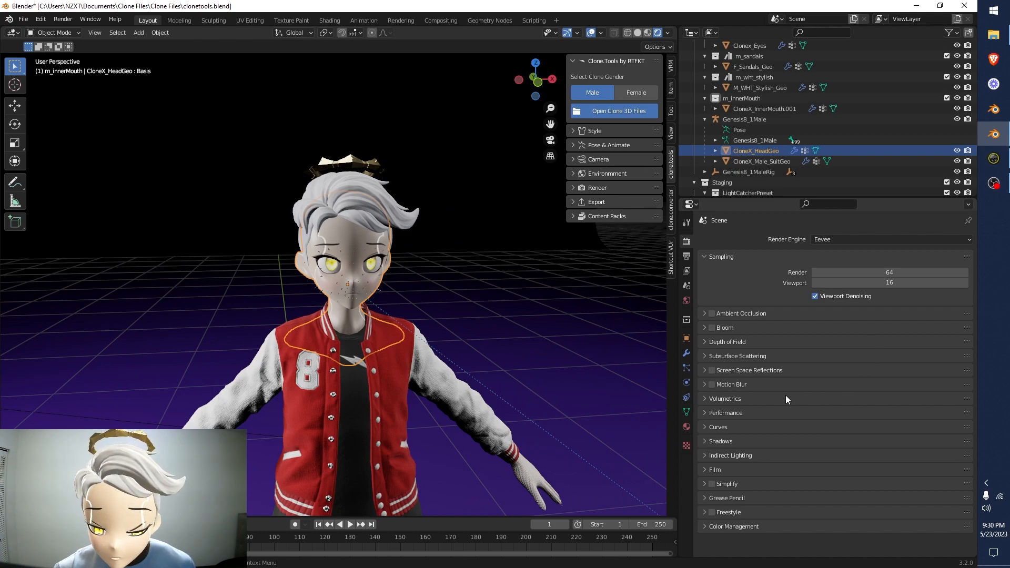
mouse_move(687, 412)
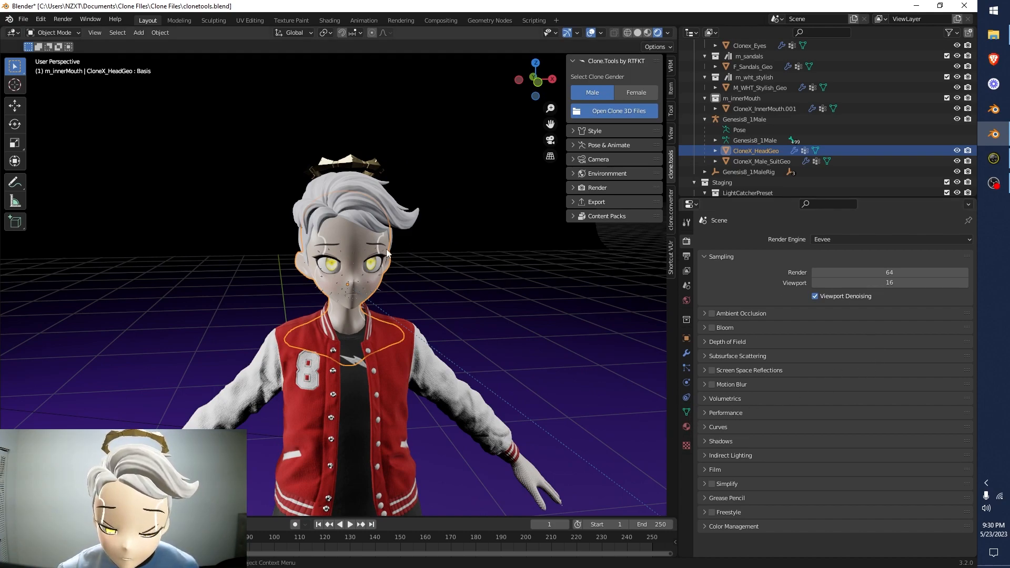
Show the head mesh's Object Data properties with its vertex groups and Shape Keys panel
click(686, 410)
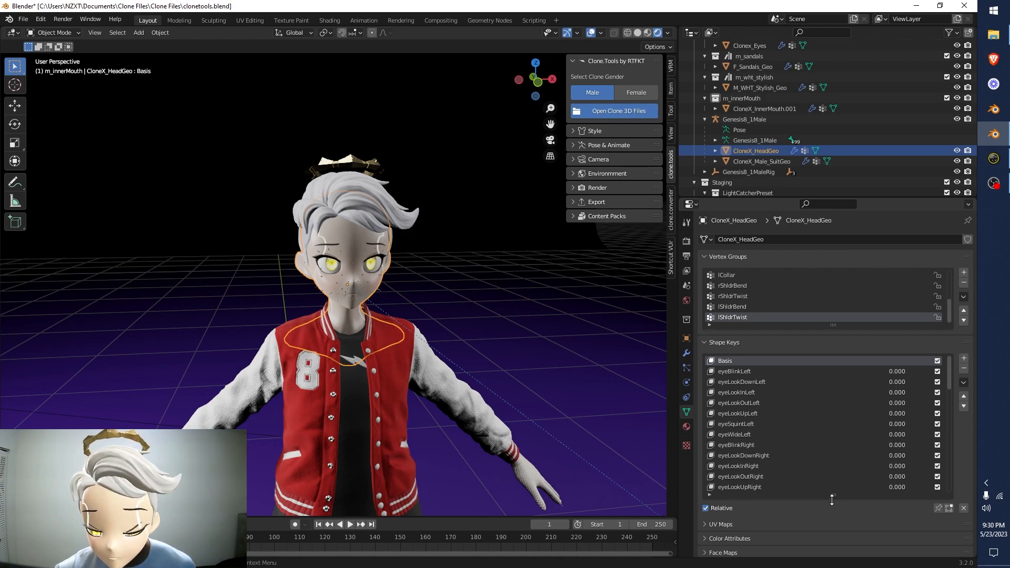
scroll(down, 3)
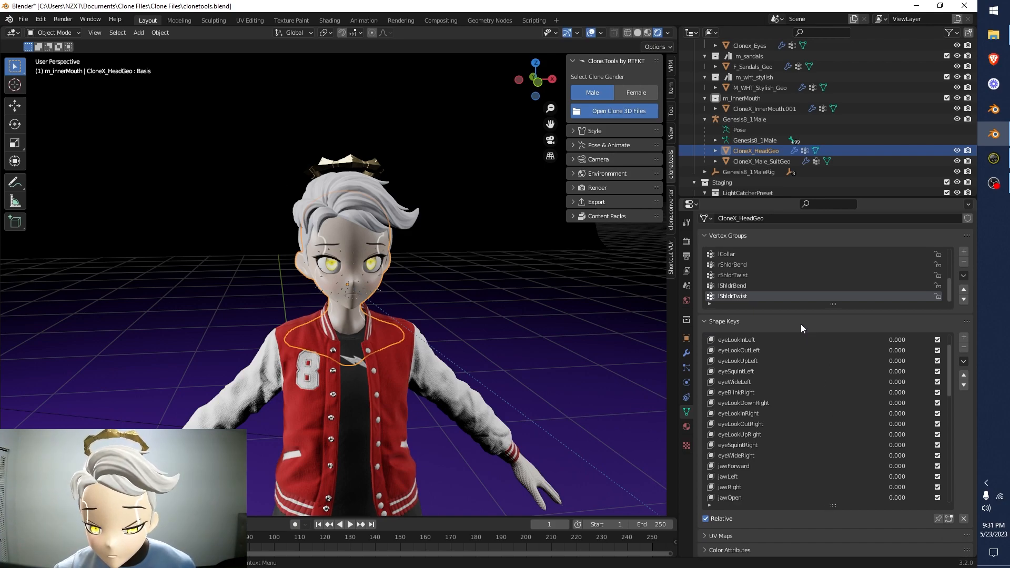
scroll(up, 3)
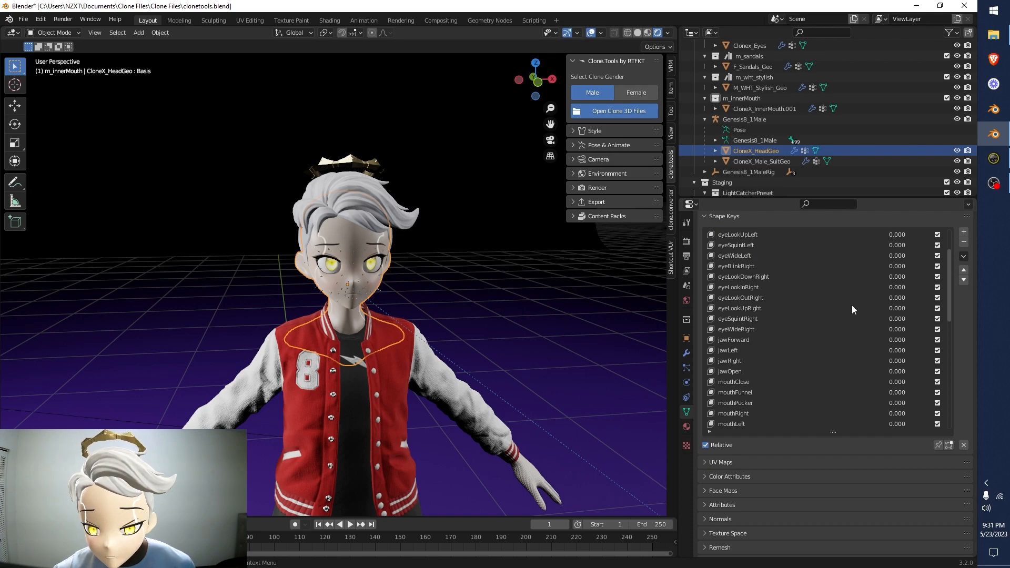
scroll(up, 3)
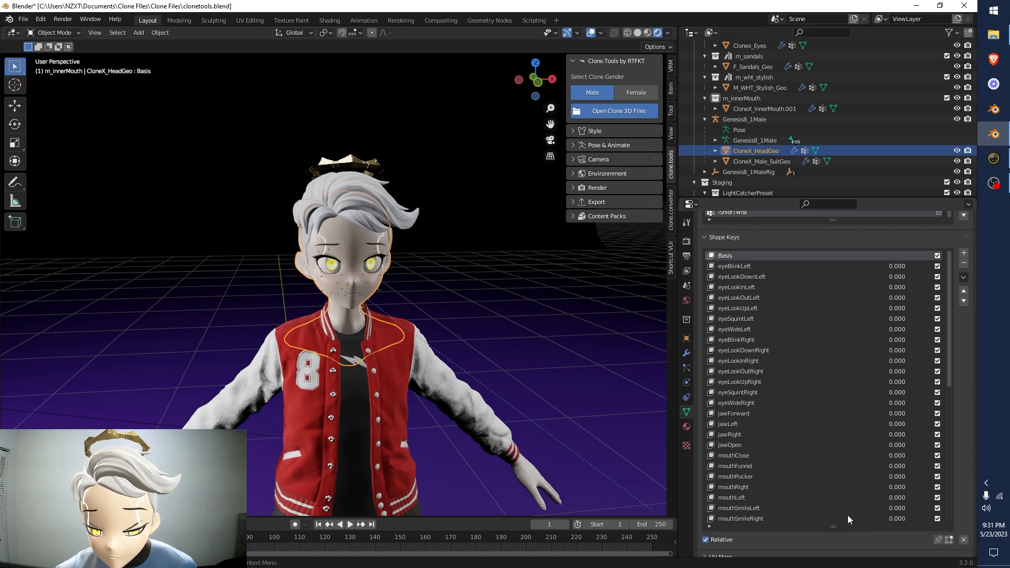
mouse_move(730, 288)
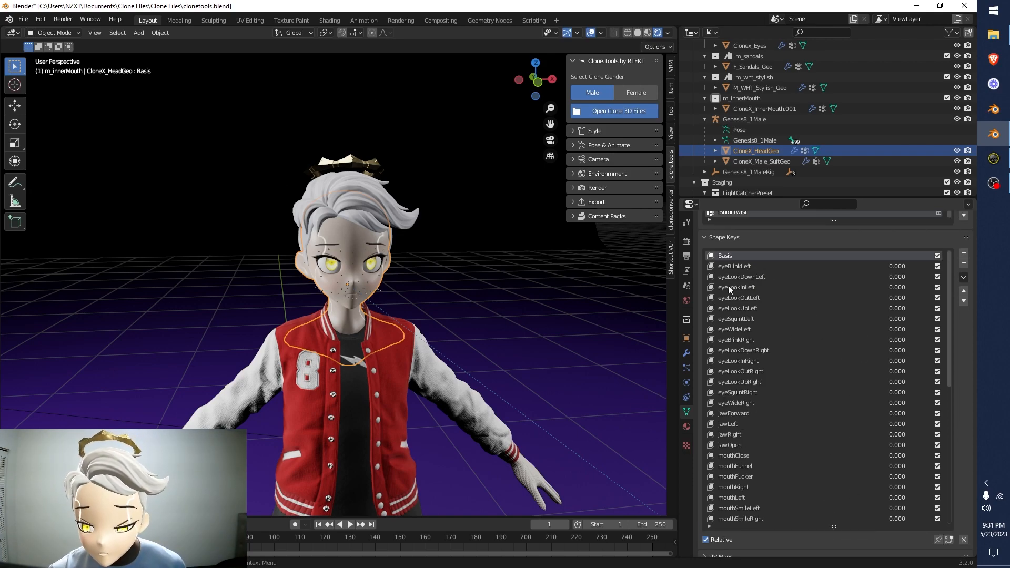
mouse_move(764, 285)
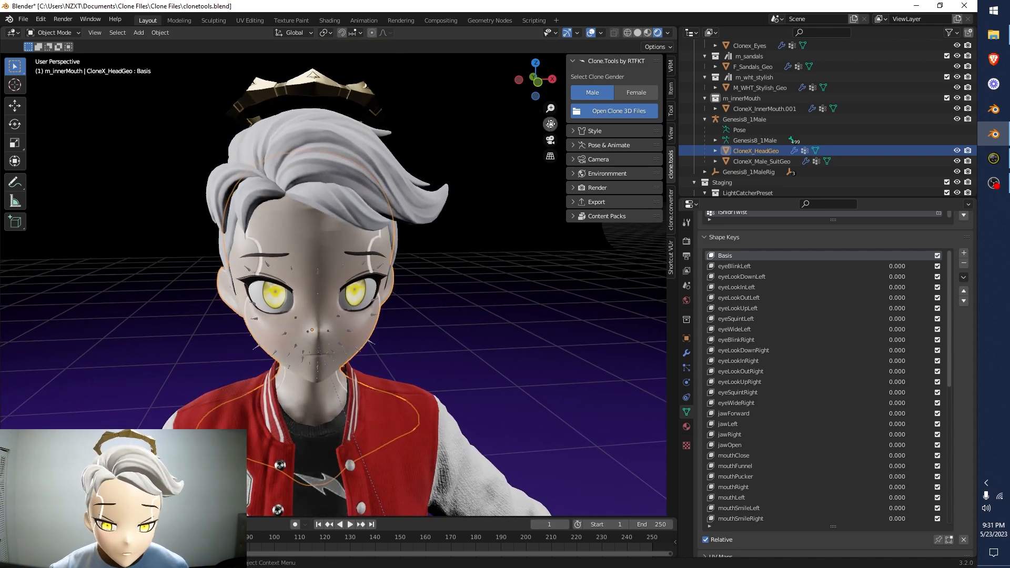
mouse_move(505, 316)
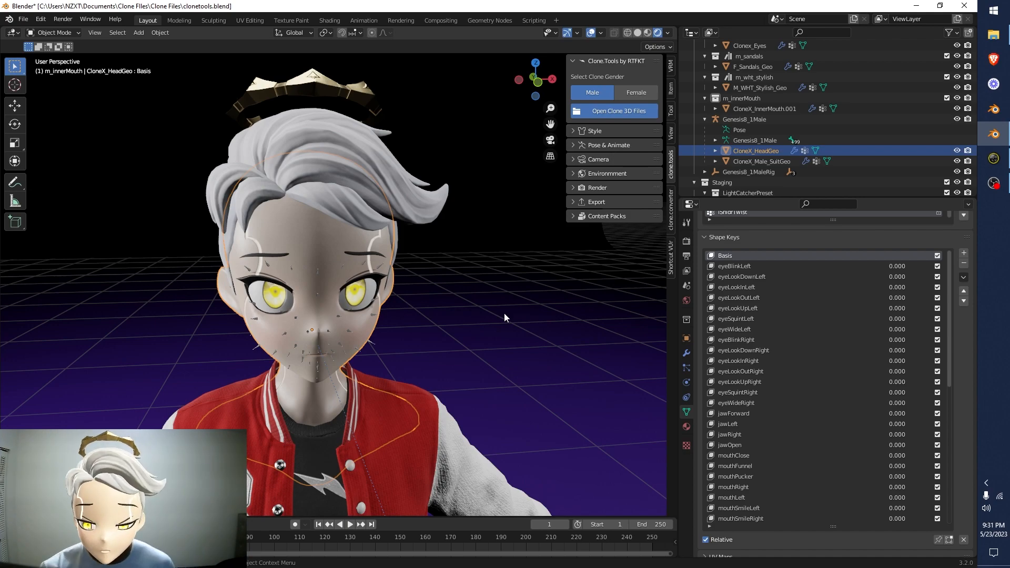
Set the head's jawOpen shape key to 1.000 so the mouth hangs fully open
scroll(down, 3)
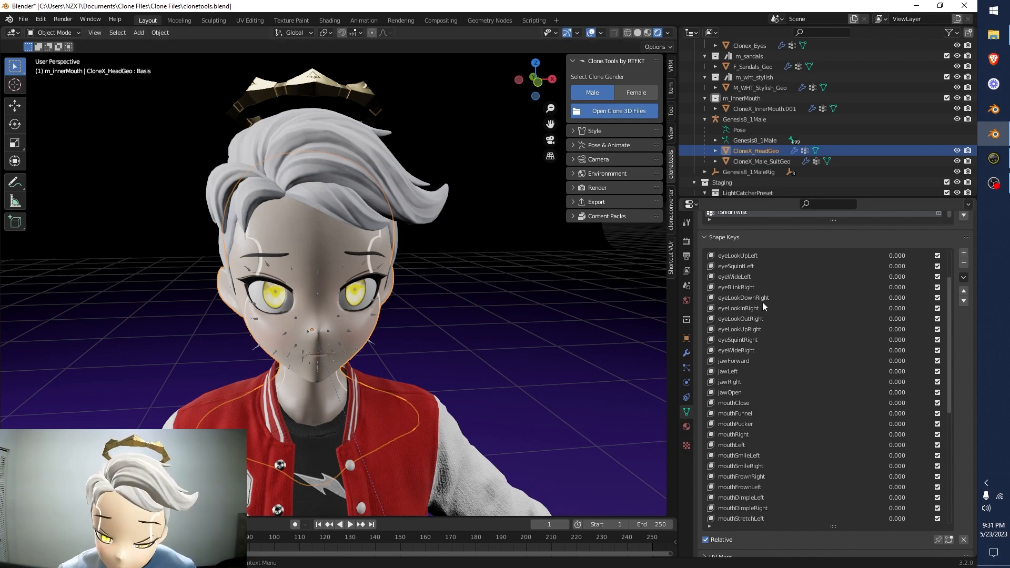
scroll(down, 3)
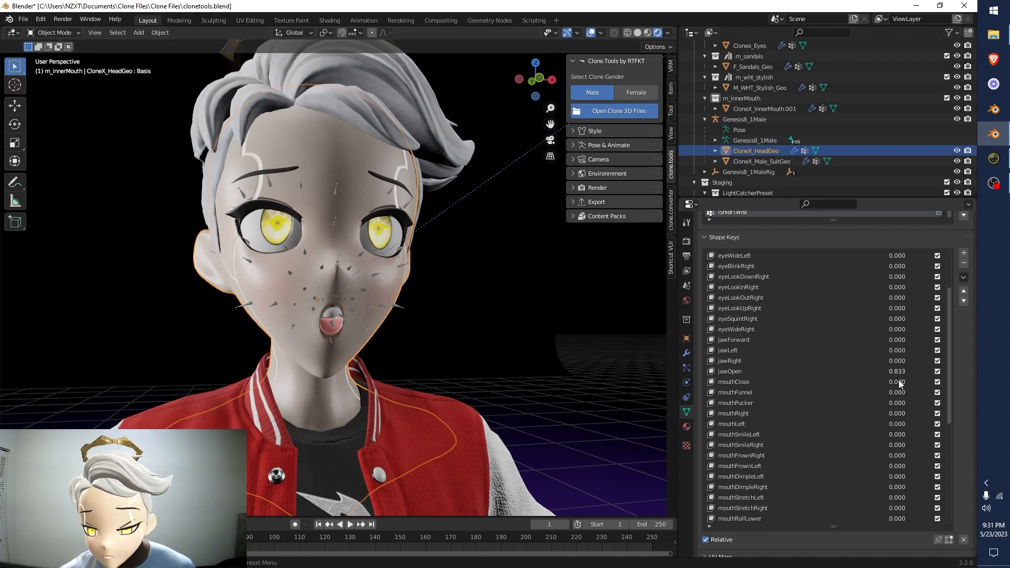
click(895, 372)
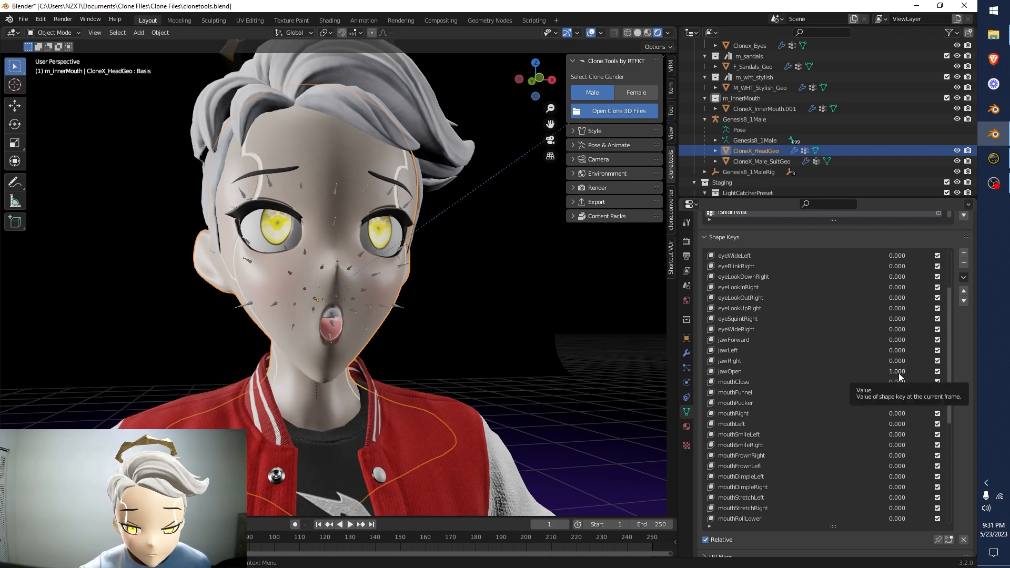
mouse_move(667, 360)
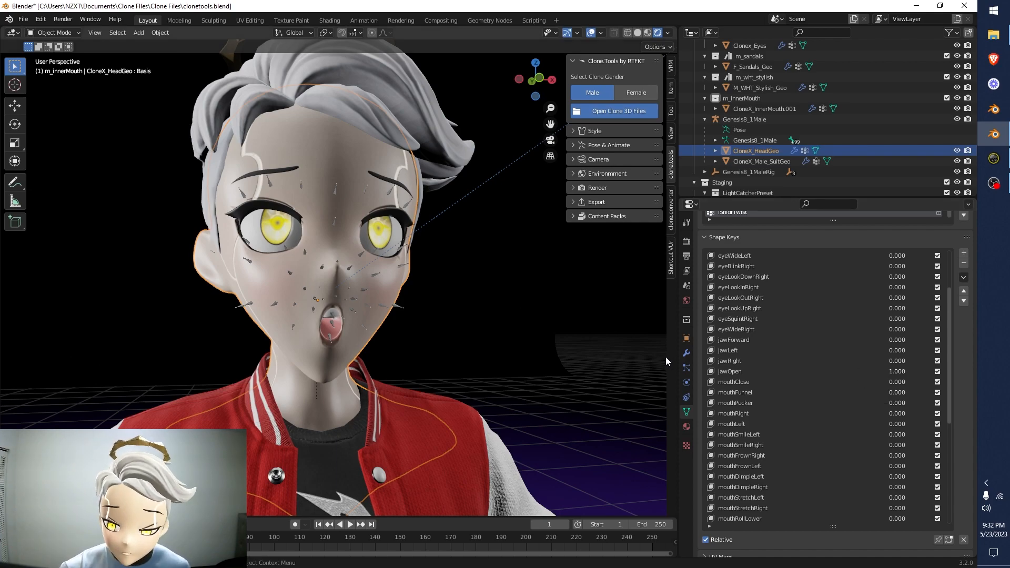
mouse_move(667, 359)
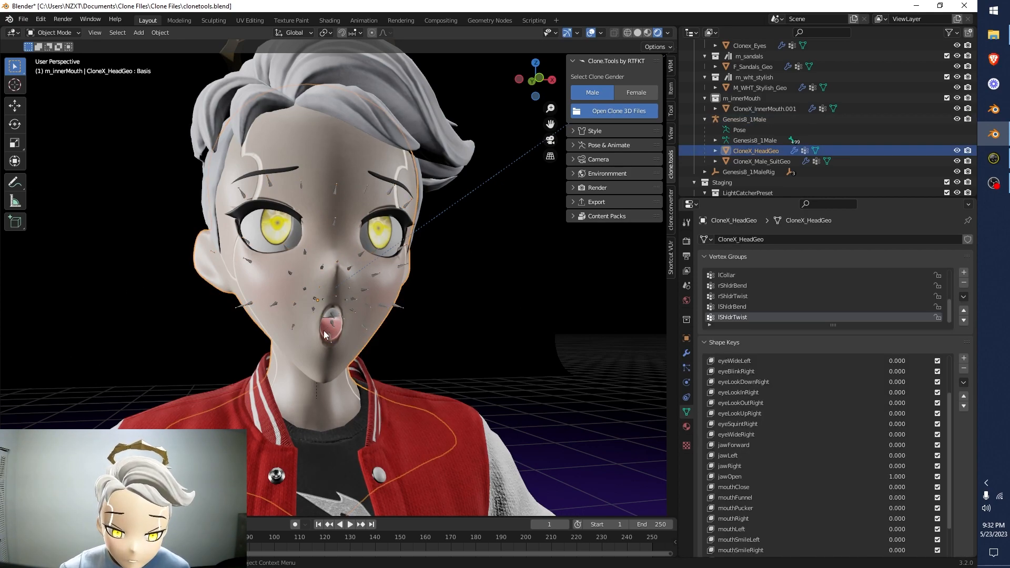
Check the Genesis8_1Male armature and head mesh, then select CloneX_InnerMouth.001 to view its shape keys
click(744, 118)
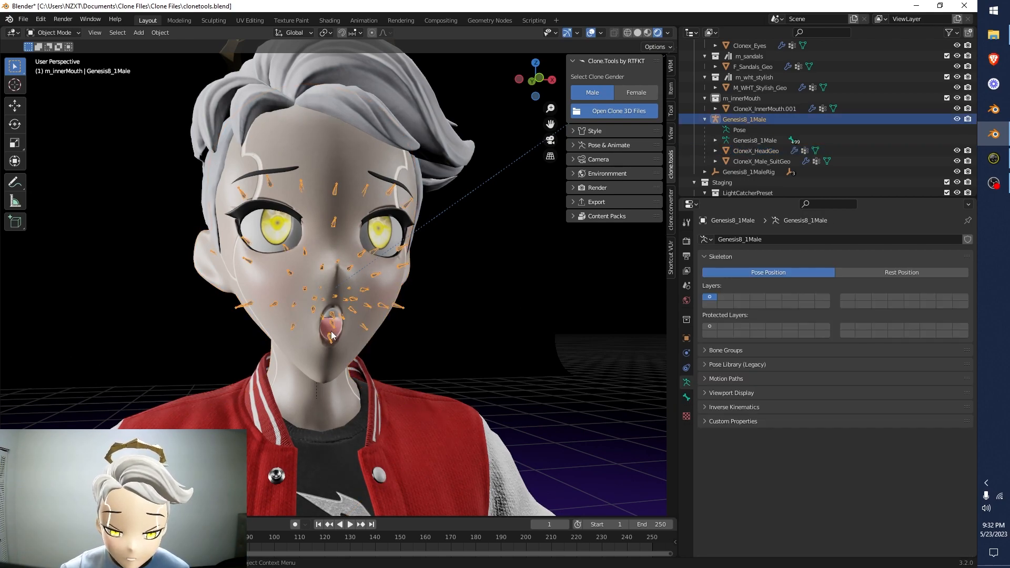
click(753, 151)
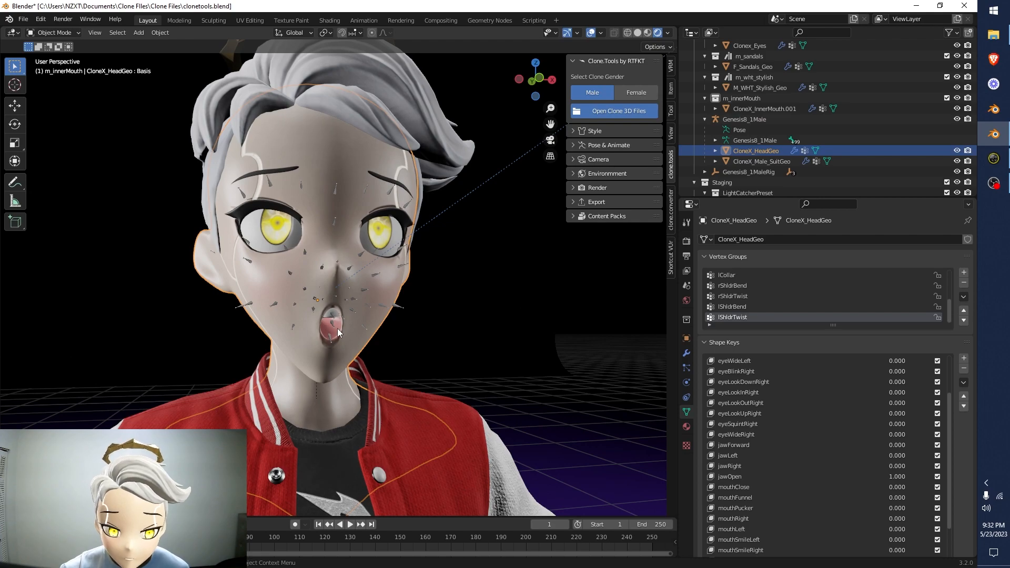
click(745, 119)
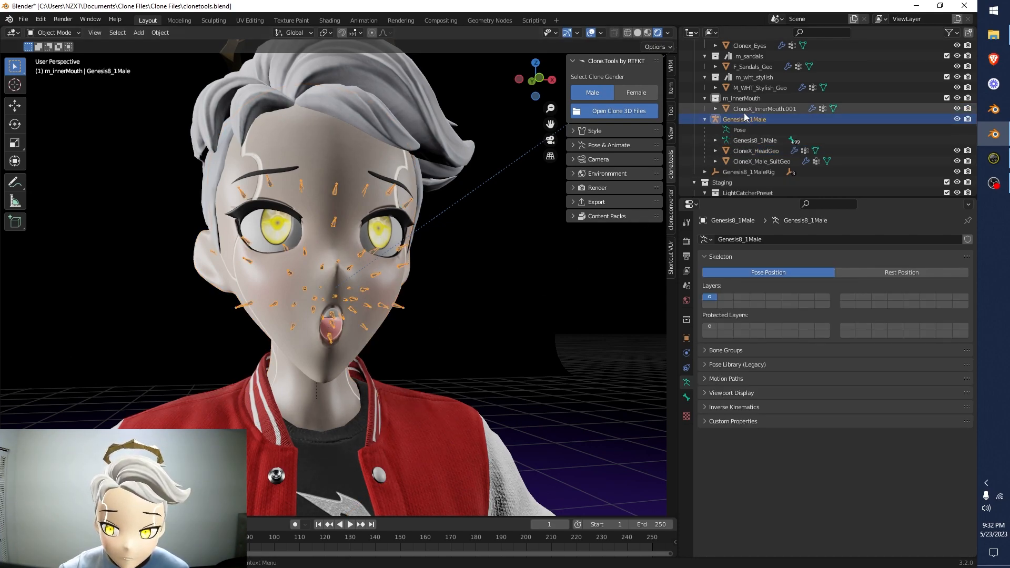
click(765, 108)
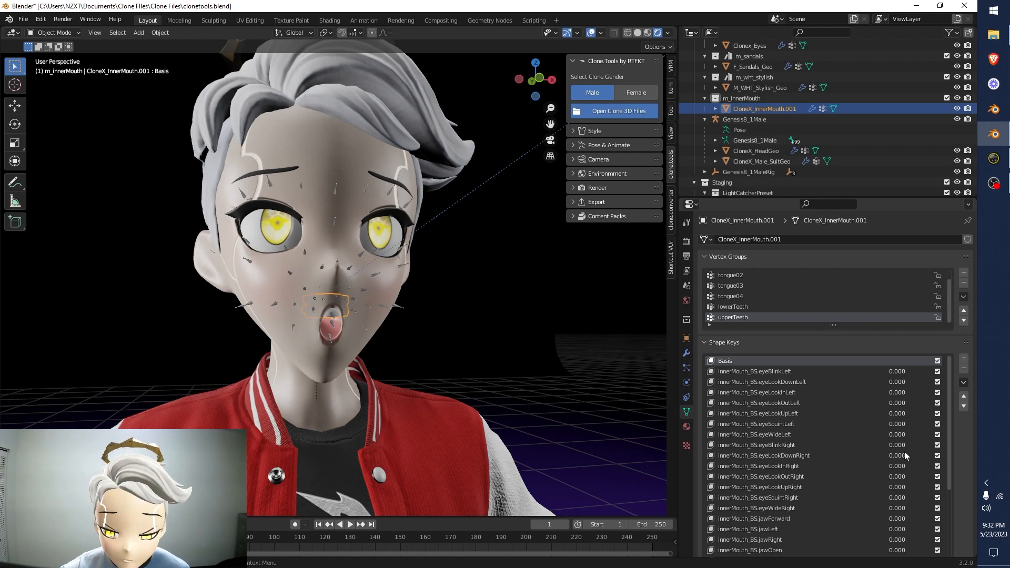
scroll(down, 3)
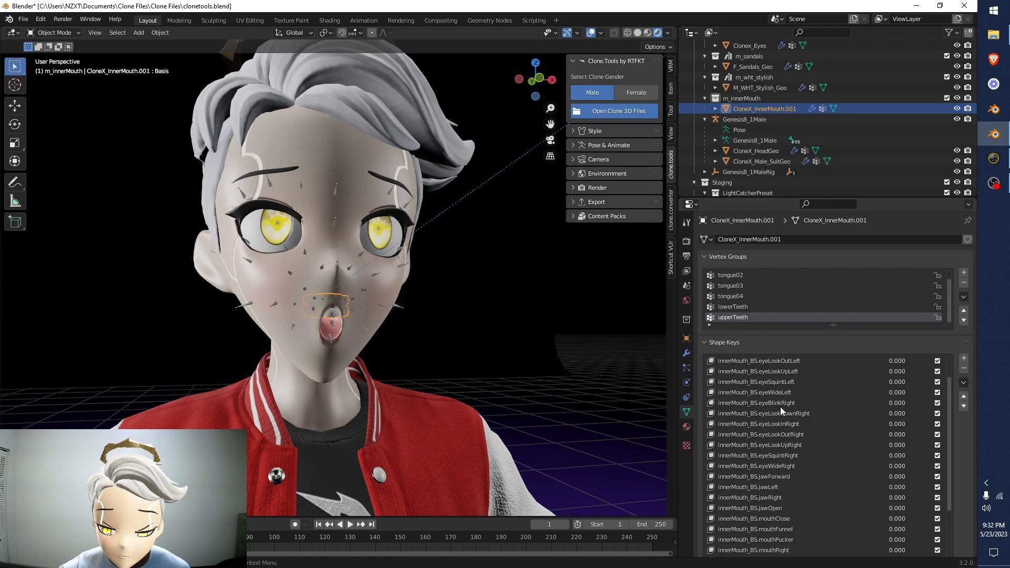
scroll(down, 3)
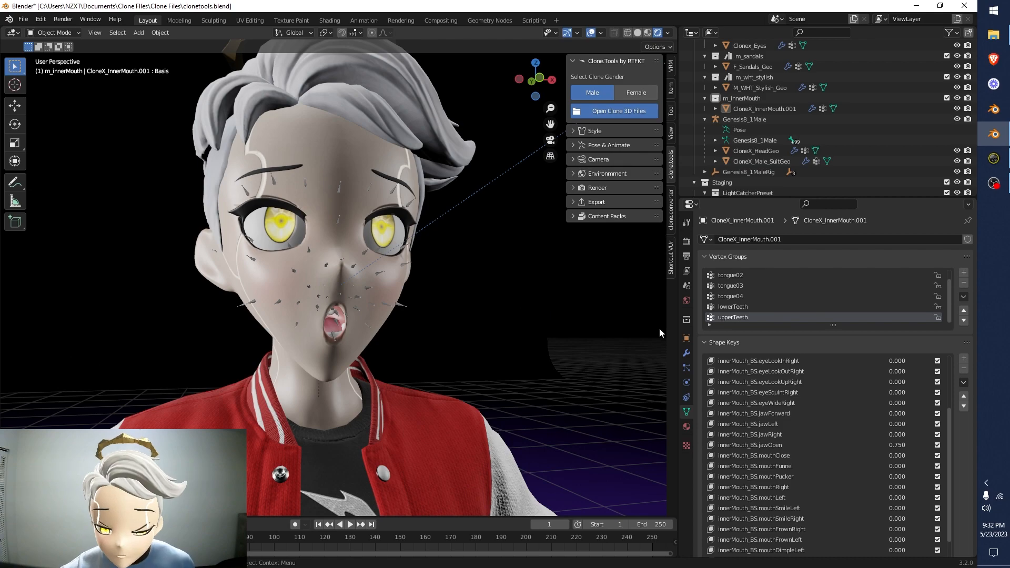
scroll(down, 3)
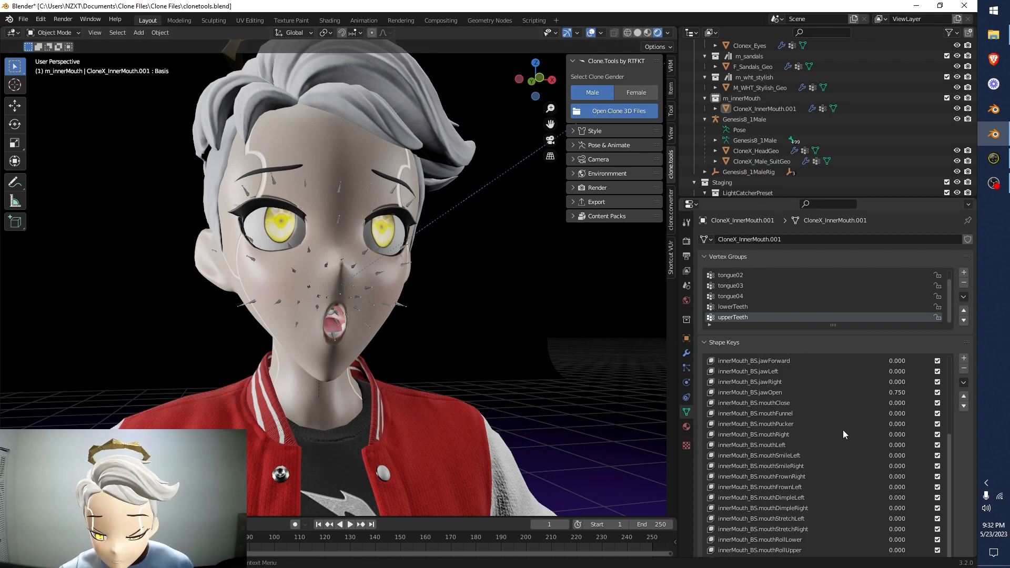
scroll(up, 3)
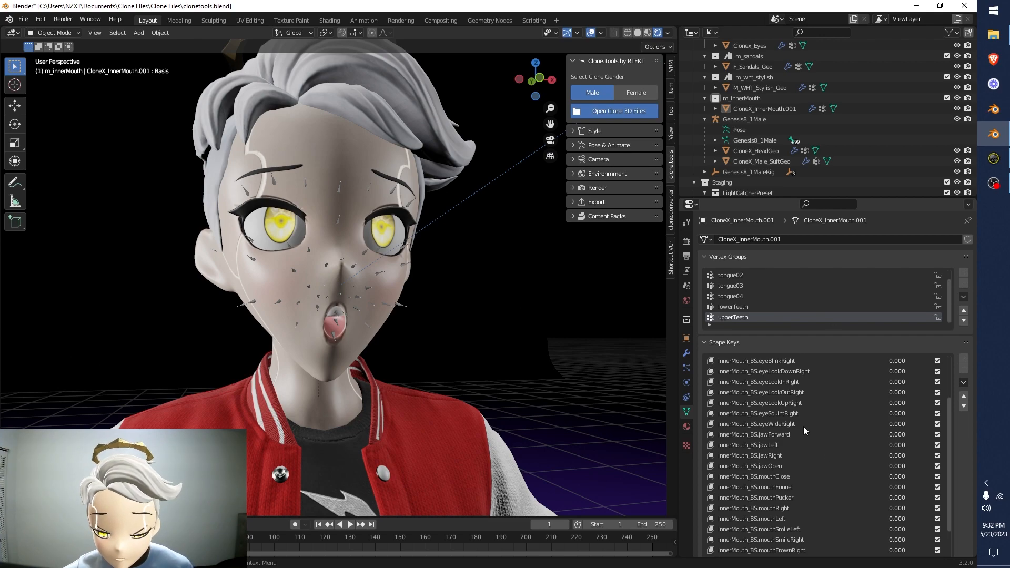
scroll(down, 3)
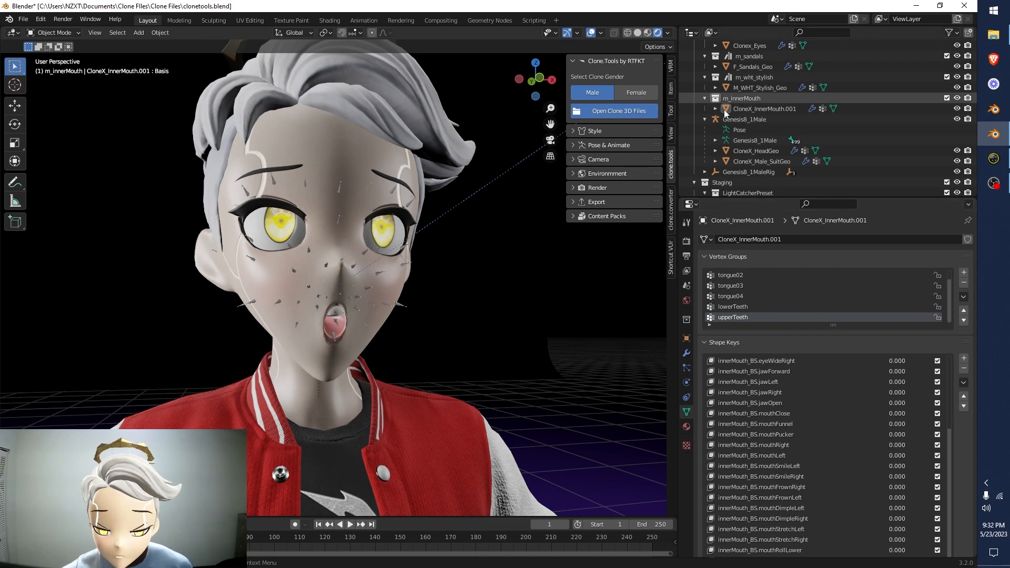
On CloneX_HeadGeo, set mouthSmileLeft and mouthSmileRight to 1.000 alongside the open jaw
click(753, 151)
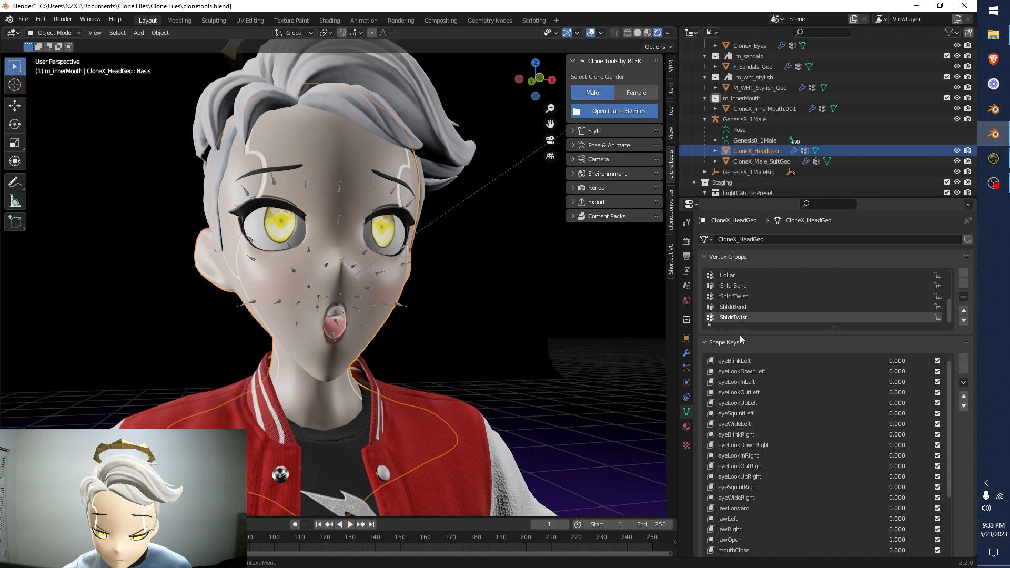
scroll(down, 3)
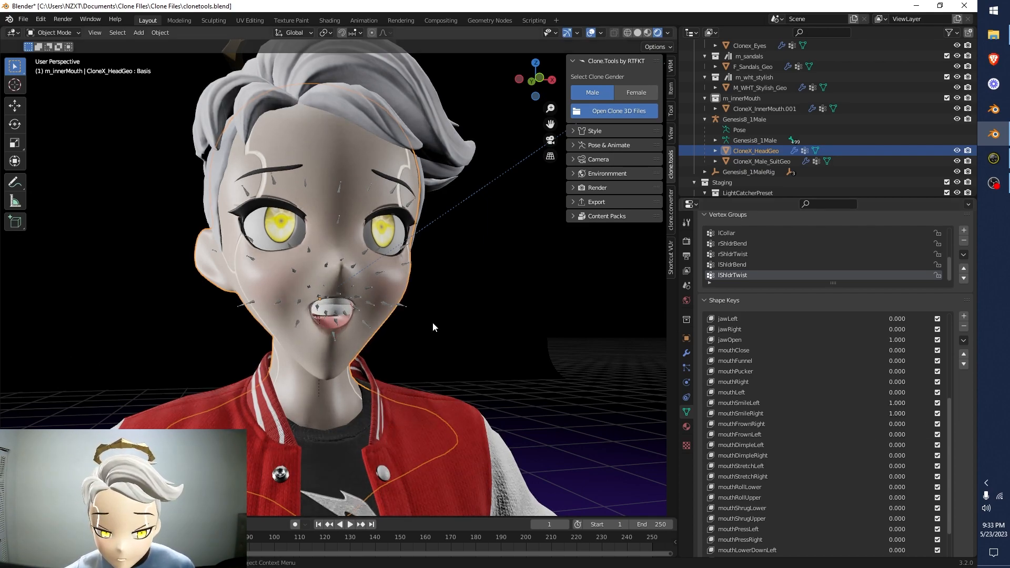
scroll(up, 3)
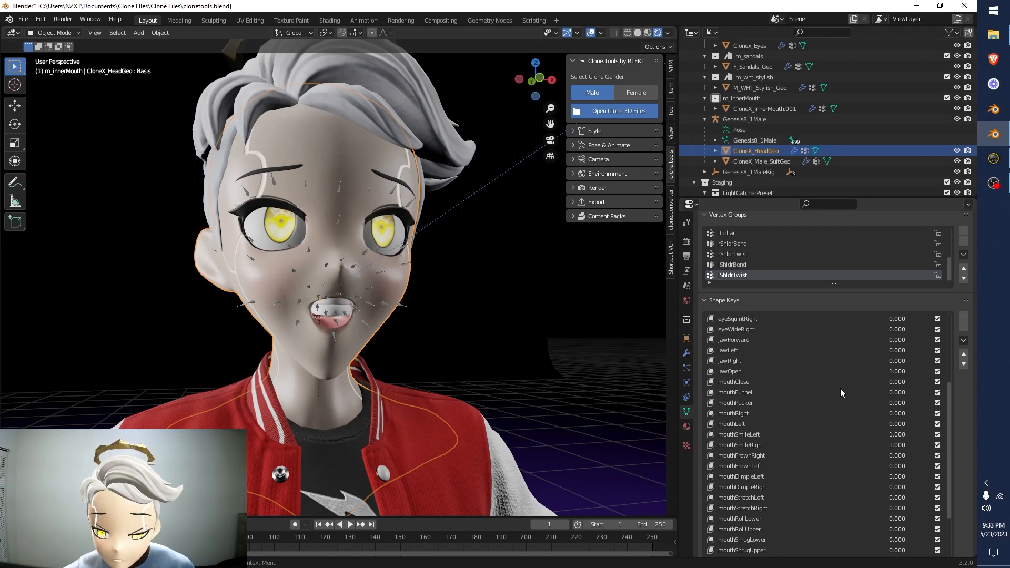
Ease the head's jawOpen to 0.788 and raise CloneX_InnerMouth.001's jawOpen to 0.341
scroll(up, 3)
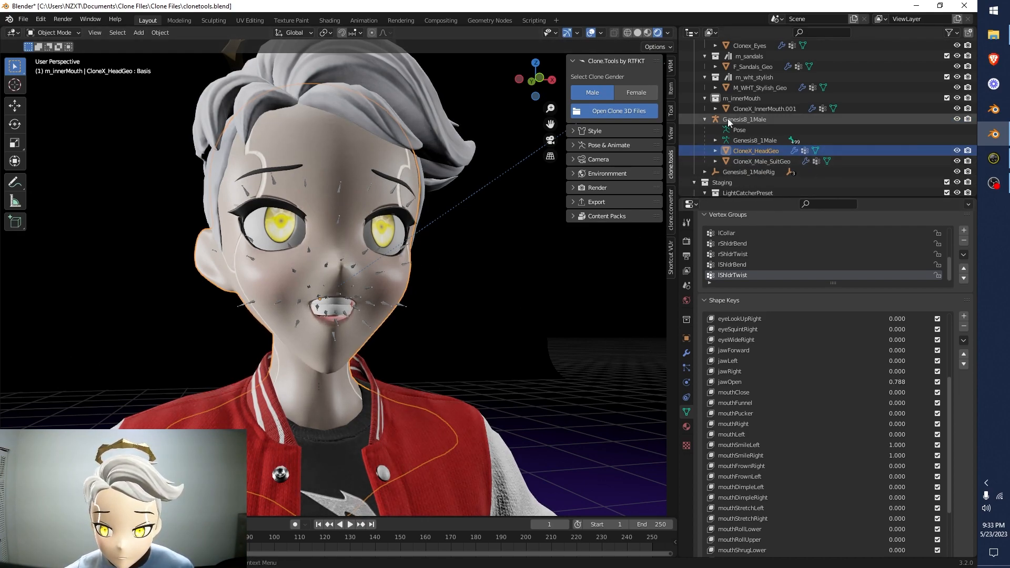
click(765, 108)
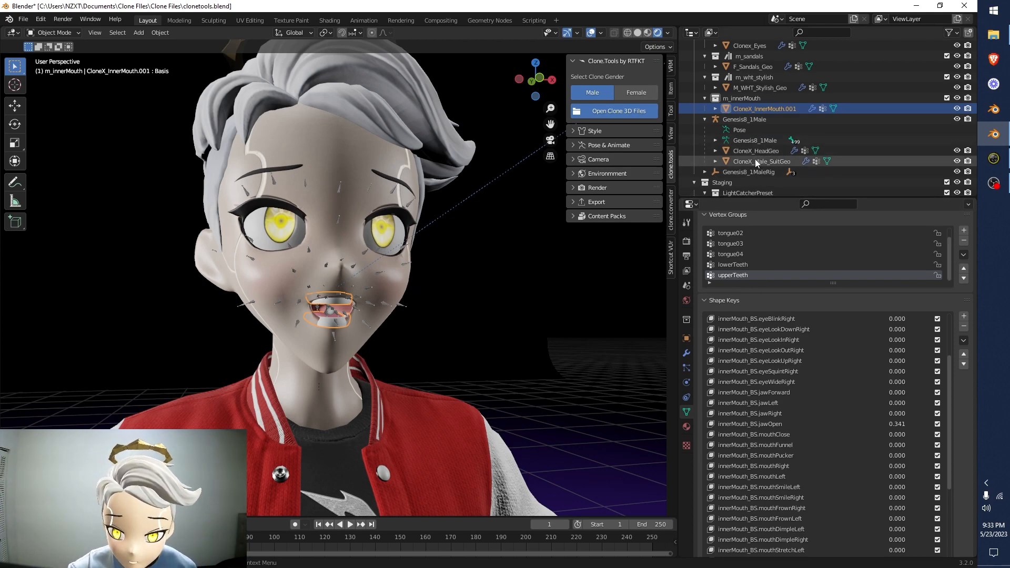
On CloneX_HeadGeo, set jawForward 0.424, both mouthSmile keys 0.803 and jawOpen 0.606
click(753, 150)
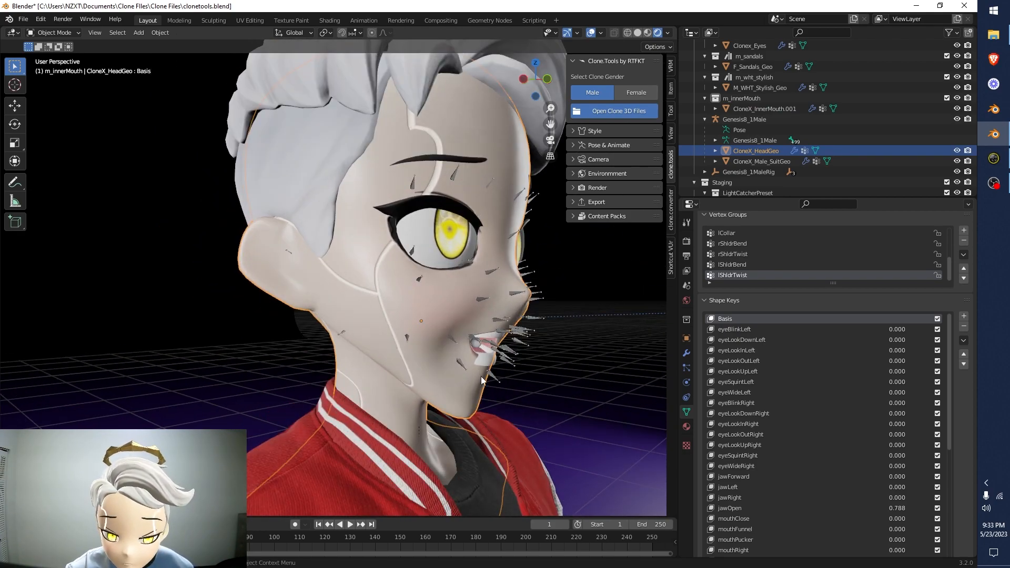
scroll(down, 3)
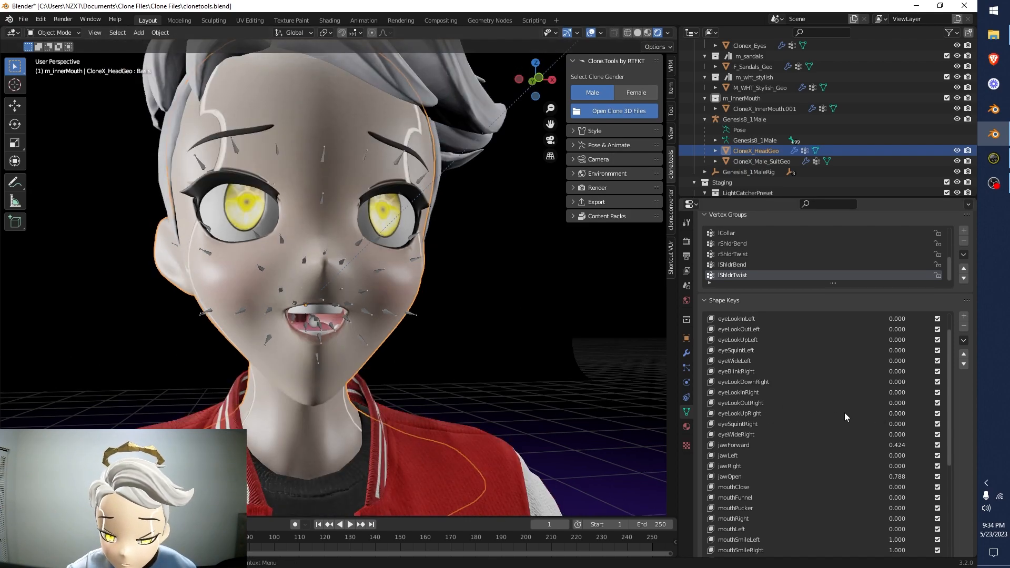
scroll(down, 3)
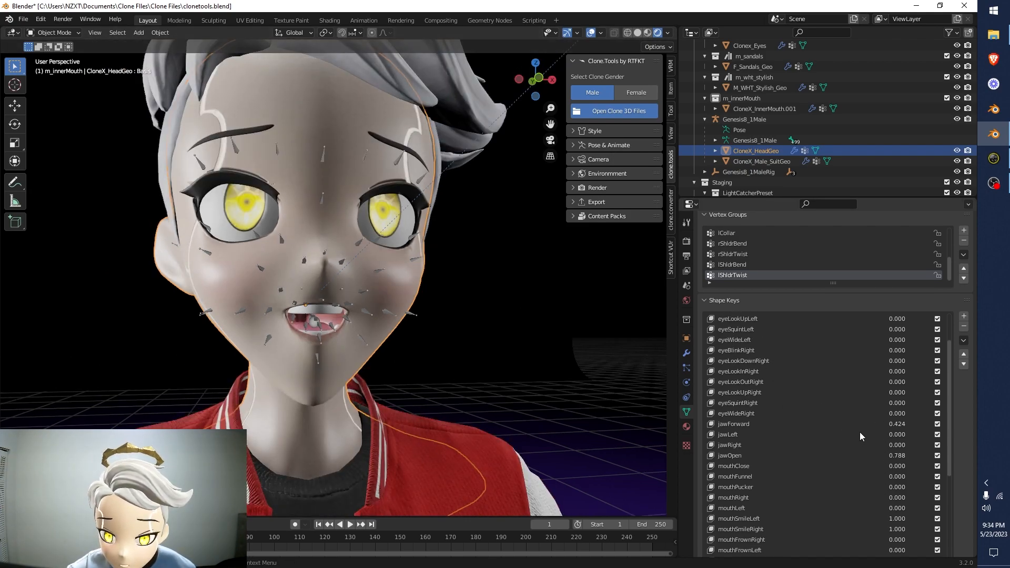
scroll(down, 3)
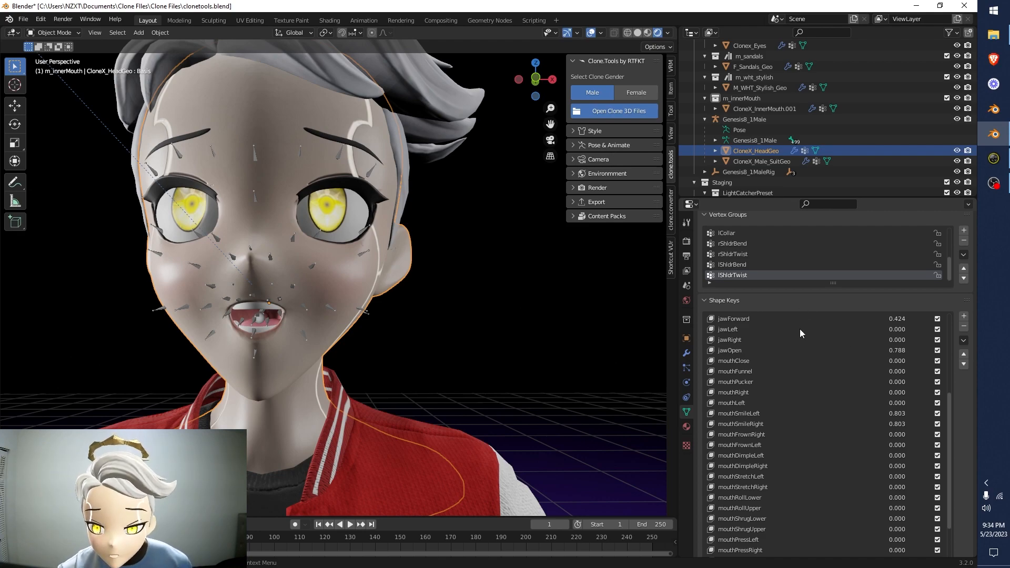
scroll(down, 3)
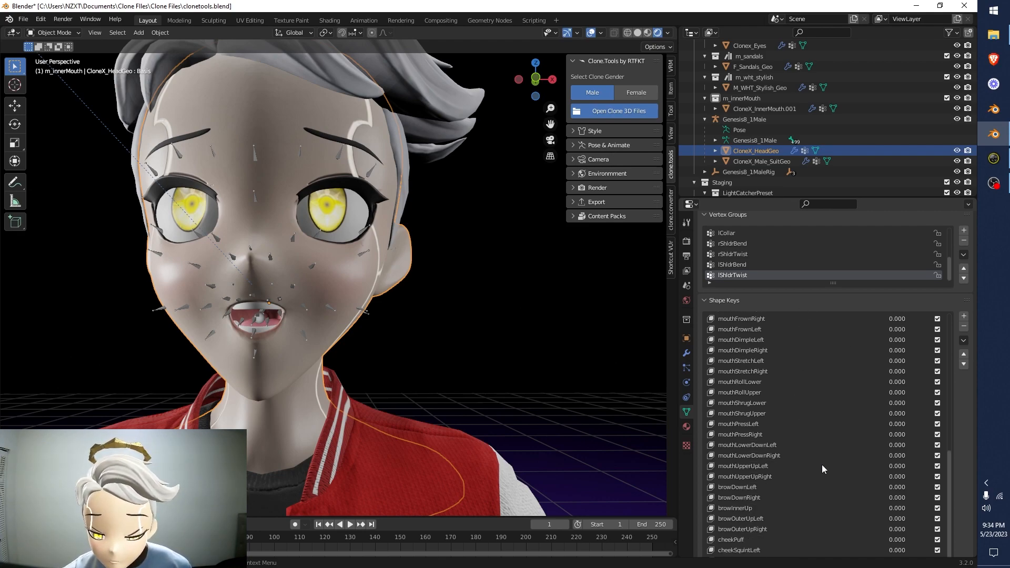
scroll(up, 3)
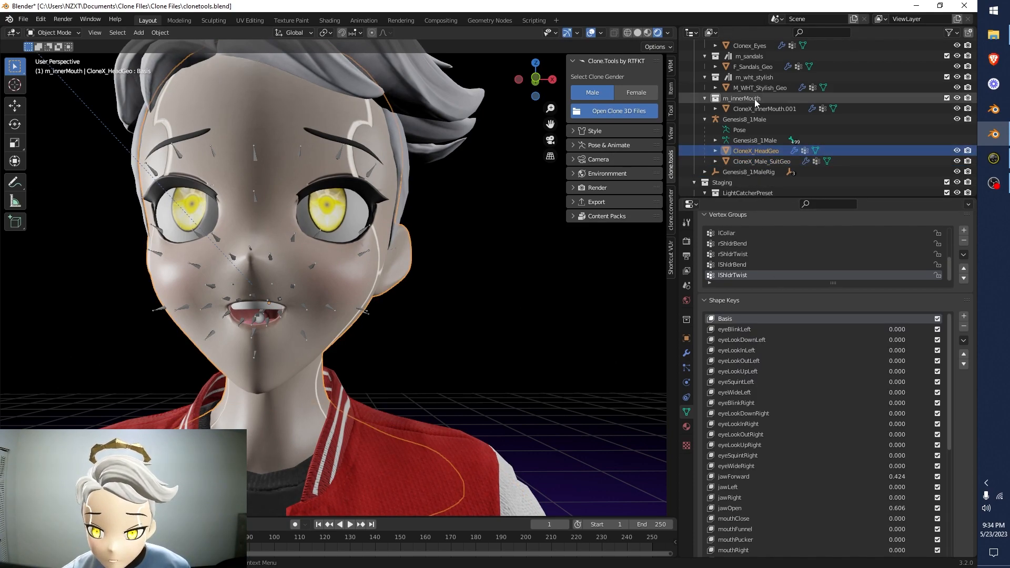
click(765, 109)
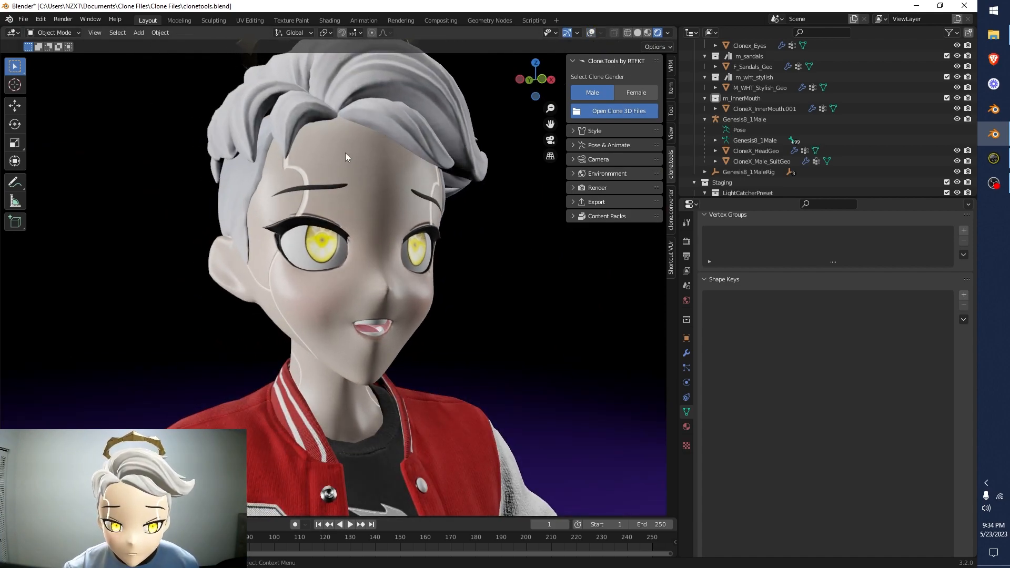
click(756, 151)
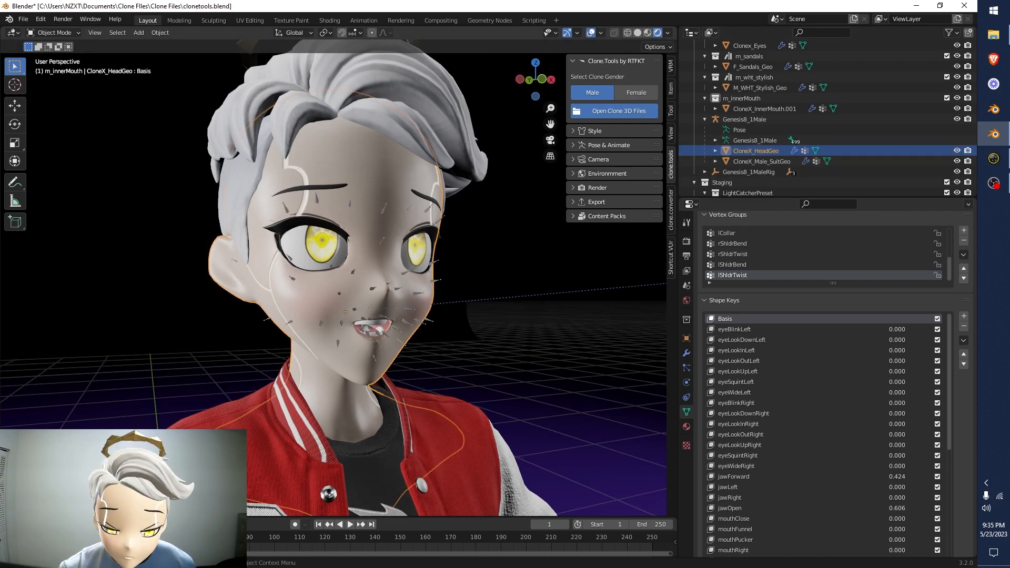
mouse_move(598, 282)
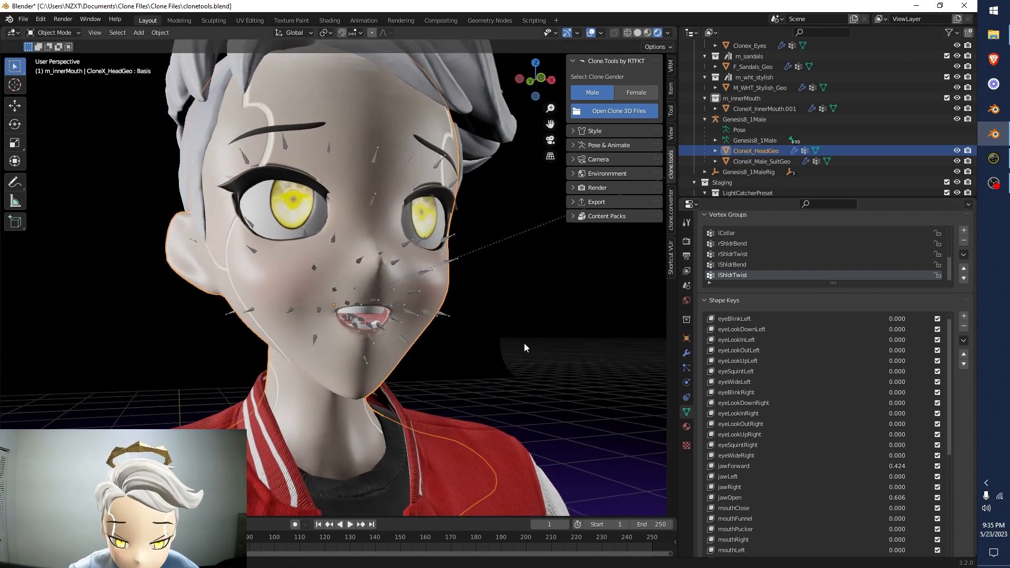
Set mouthShrugLower to 0.098, test jawForward at 1.0, and raise mouthSmileLeft to 0.932
scroll(down, 3)
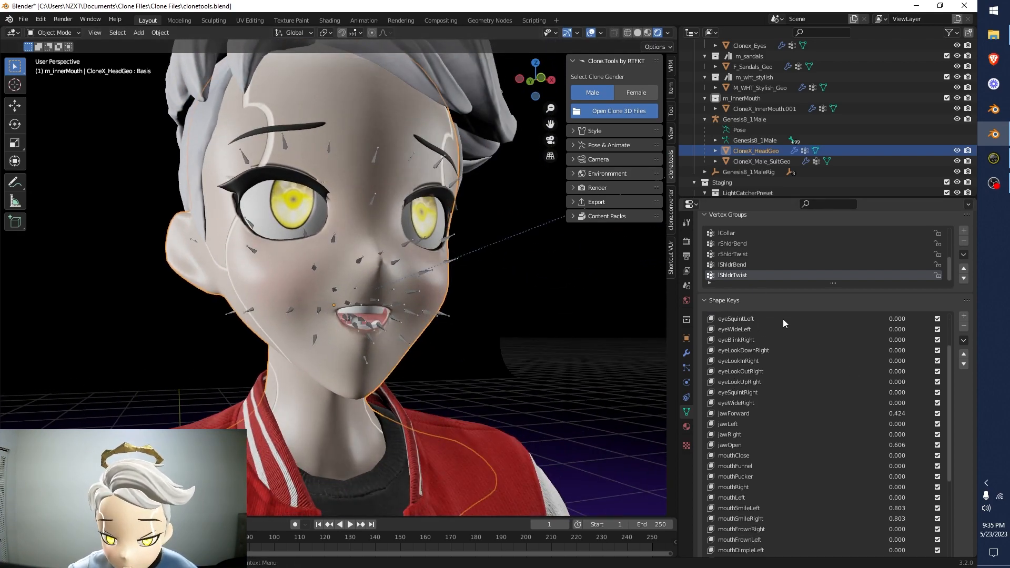
scroll(down, 3)
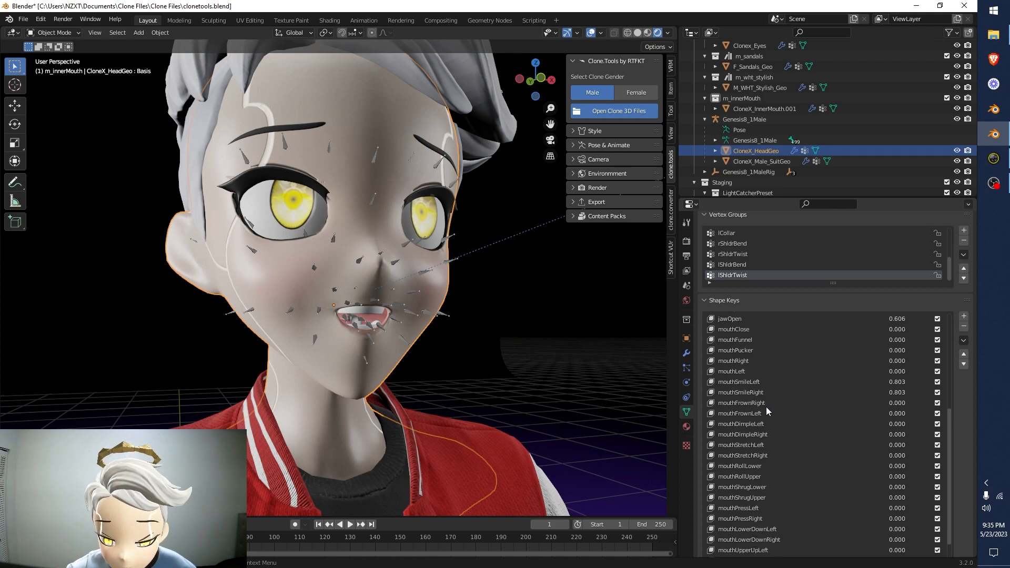
scroll(down, 3)
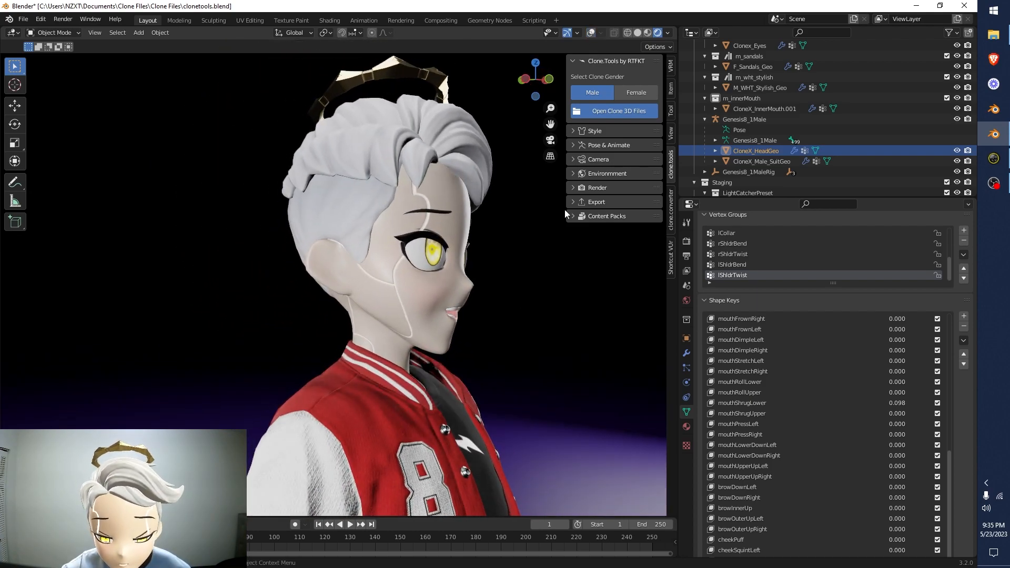
scroll(up, 3)
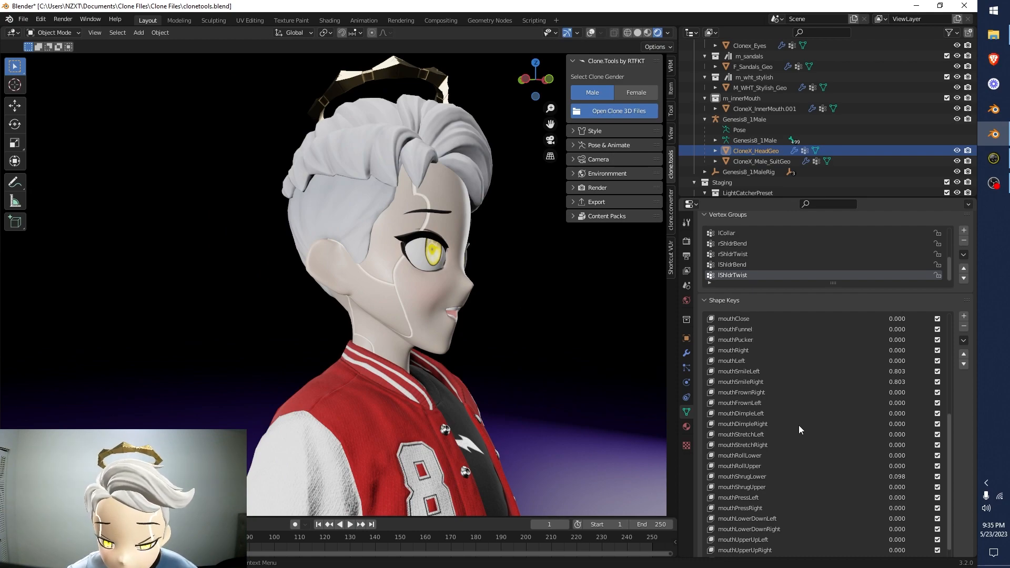
scroll(down, 3)
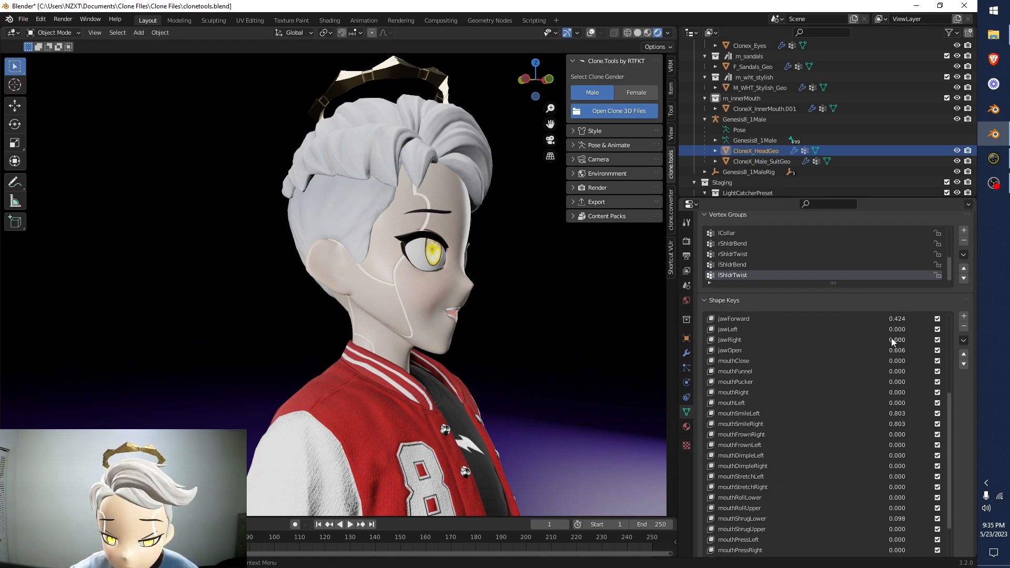
click(896, 318)
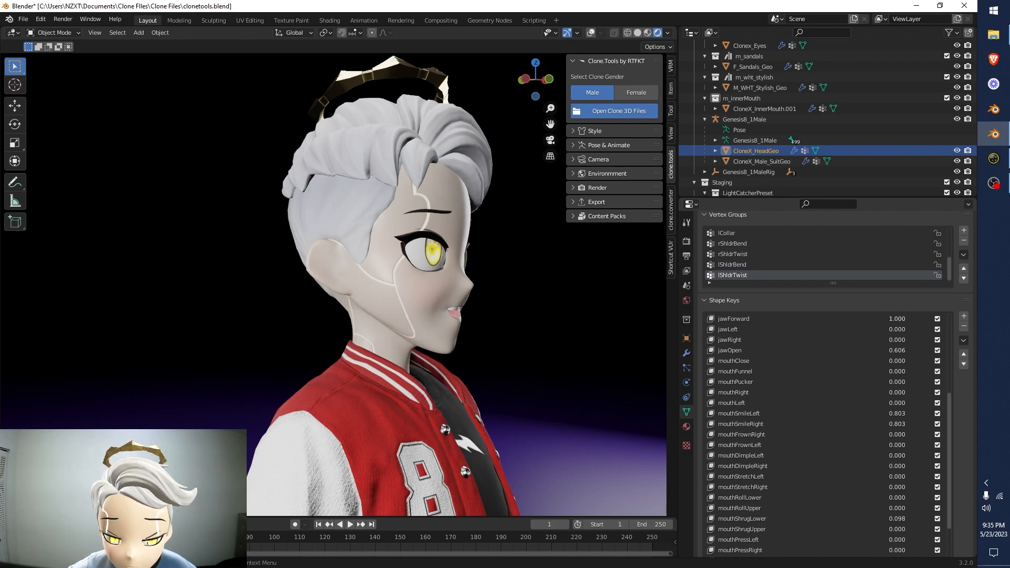
click(896, 318)
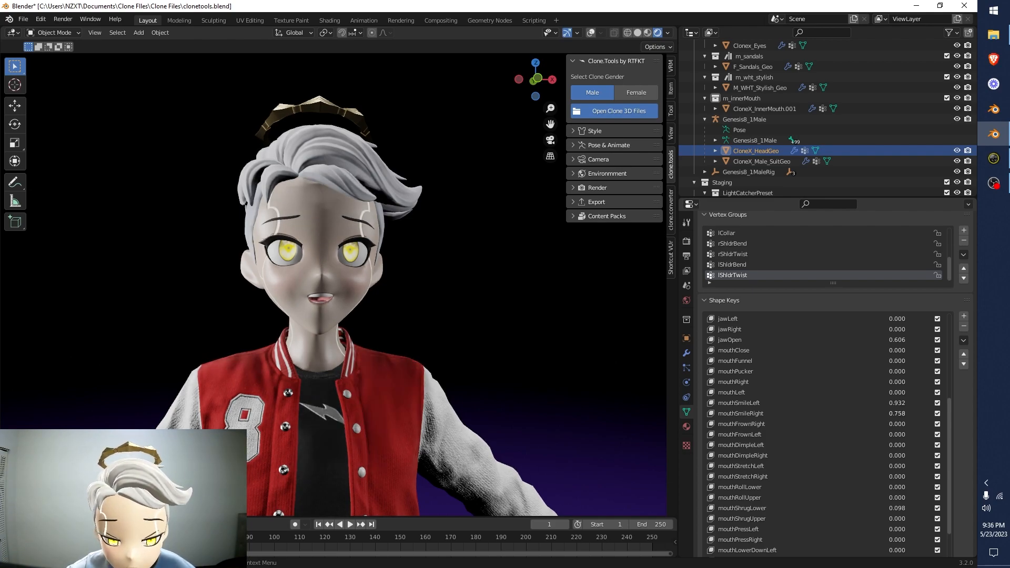
Match the right smile to the left at 0.932 and set jawForward to 0.5
click(896, 412)
text(0.932)
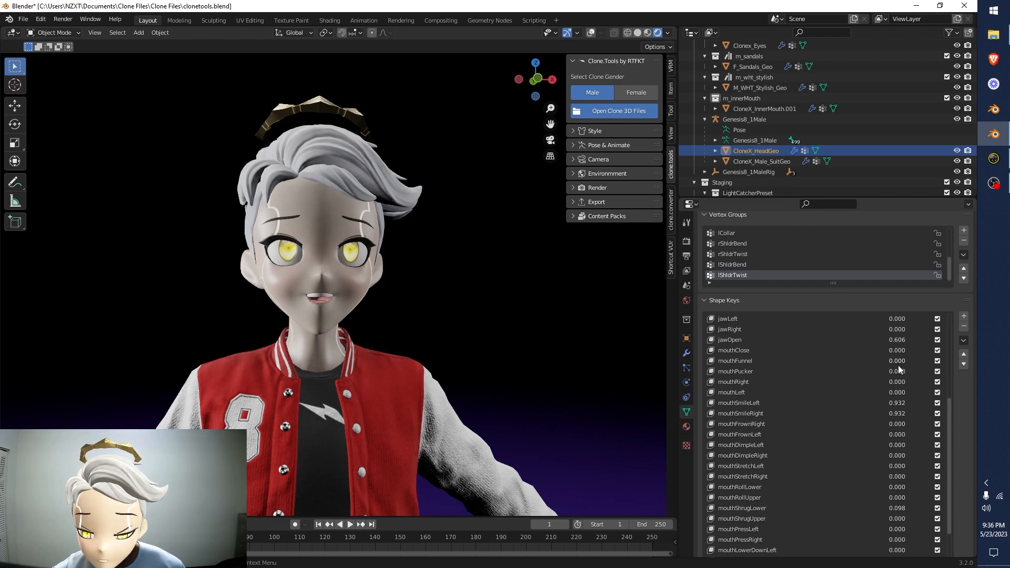
scroll(up, 3)
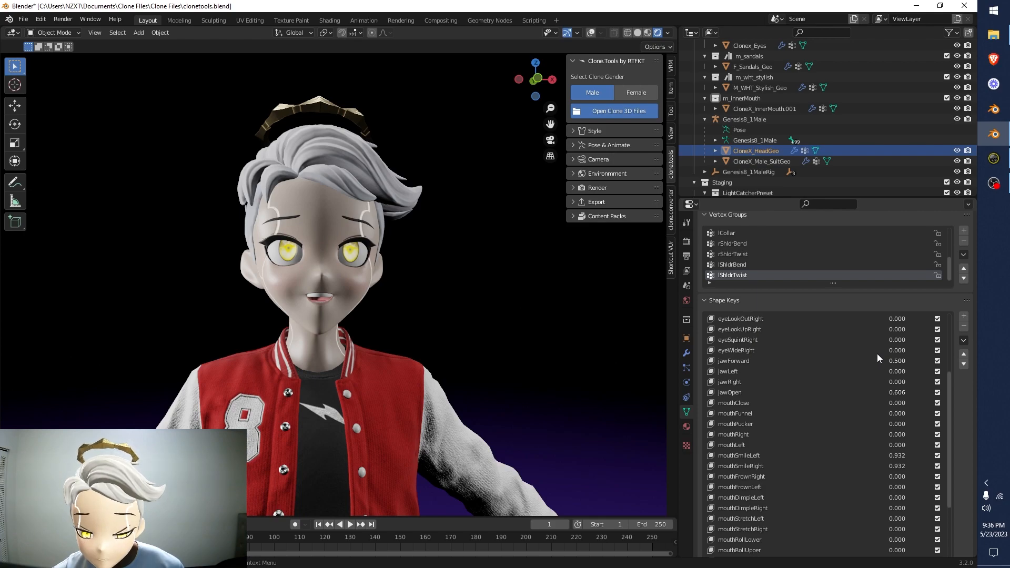
scroll(up, 3)
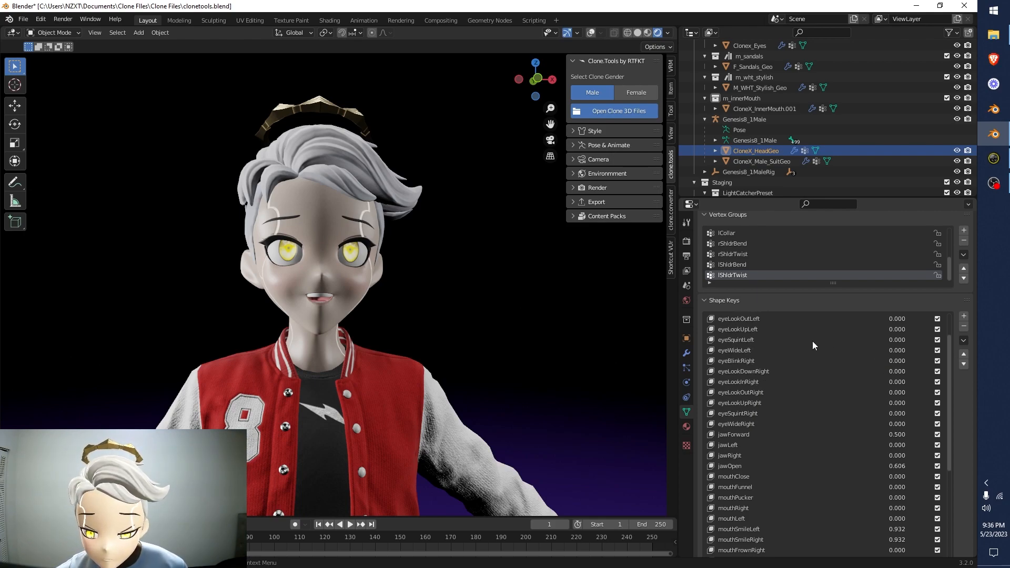
Test and reset mouthRight, then add dimples of 0.227 left and 0.273 right
scroll(down, 3)
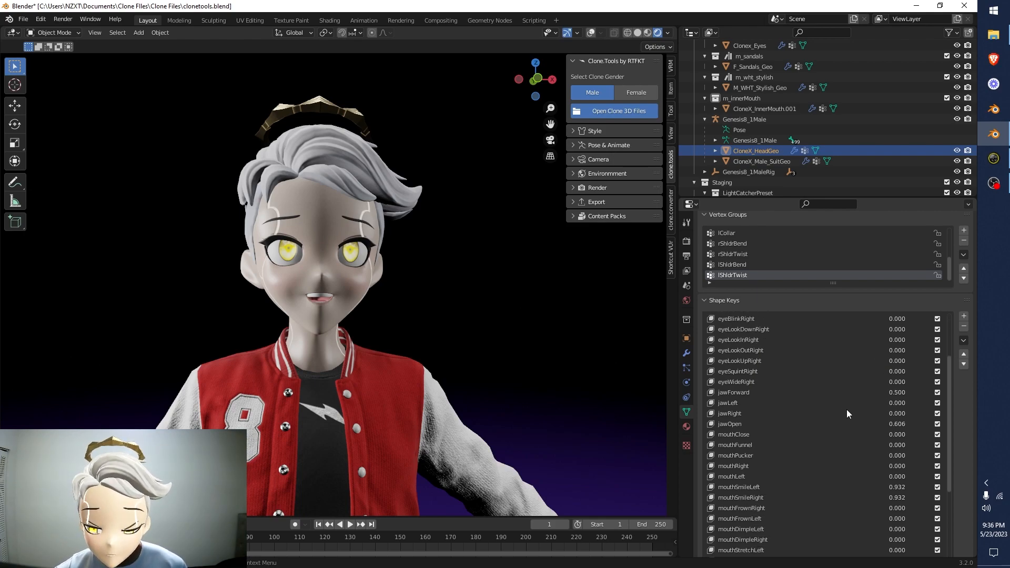
scroll(down, 3)
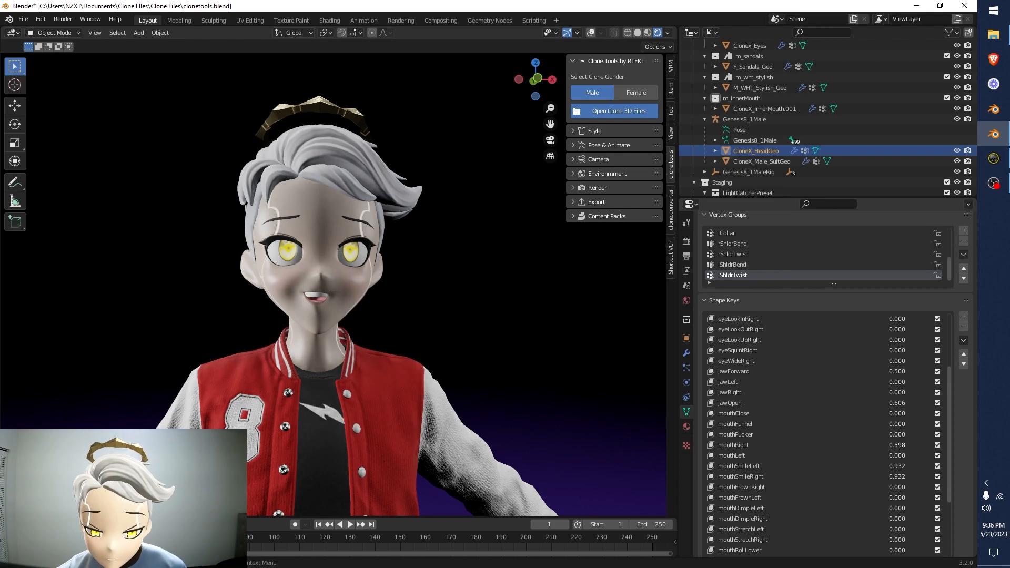
scroll(down, 3)
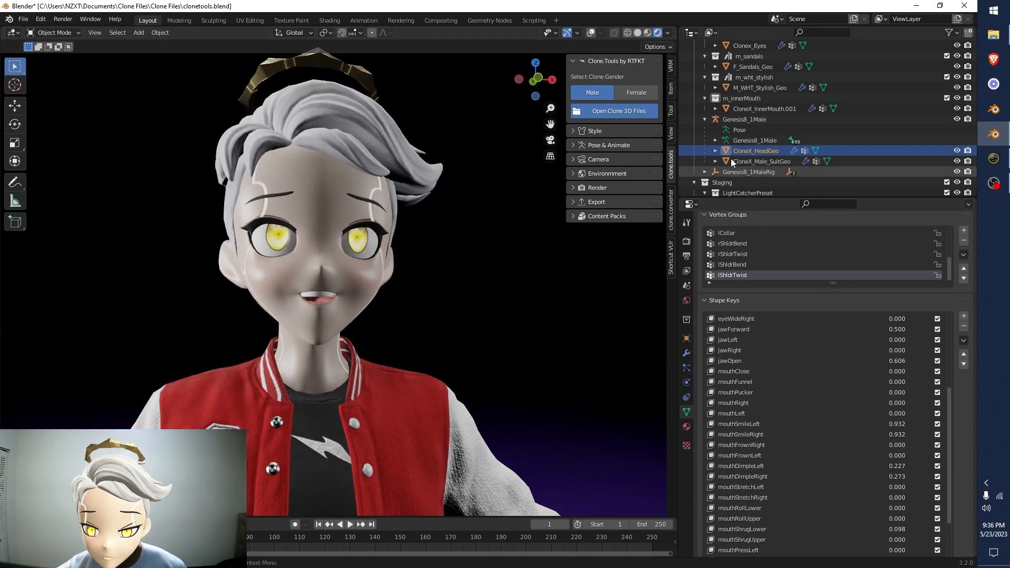
Lower the inner mouth's jawOpen, then raise the head's jawForward to 0.659 and mouthSmileRight to 1.0
click(764, 108)
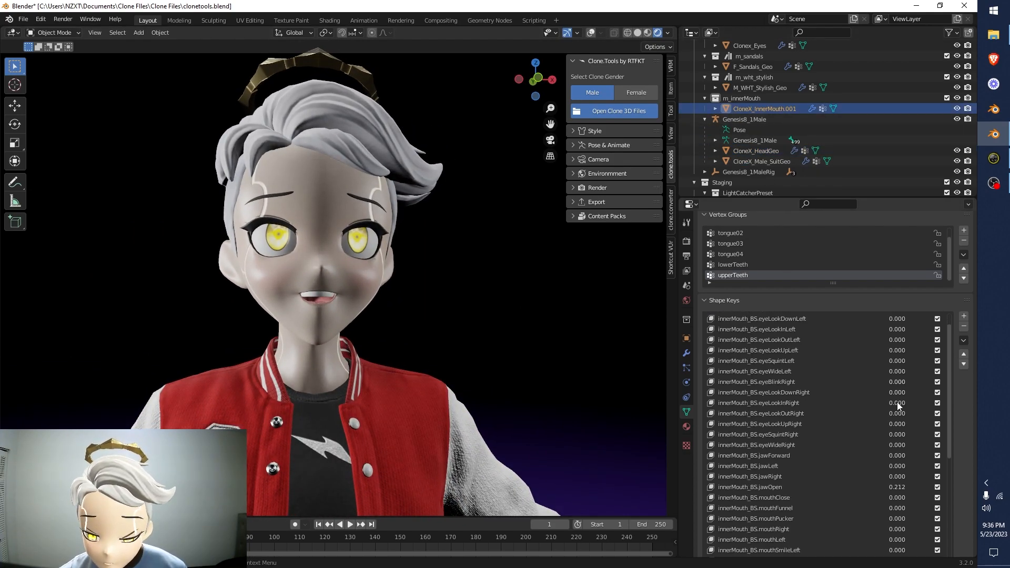
scroll(down, 3)
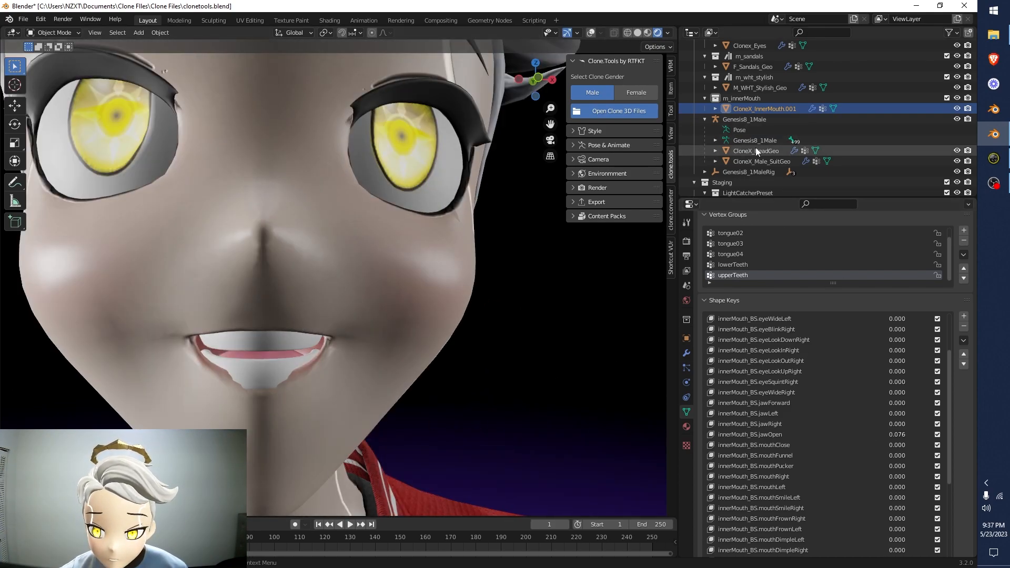
click(753, 150)
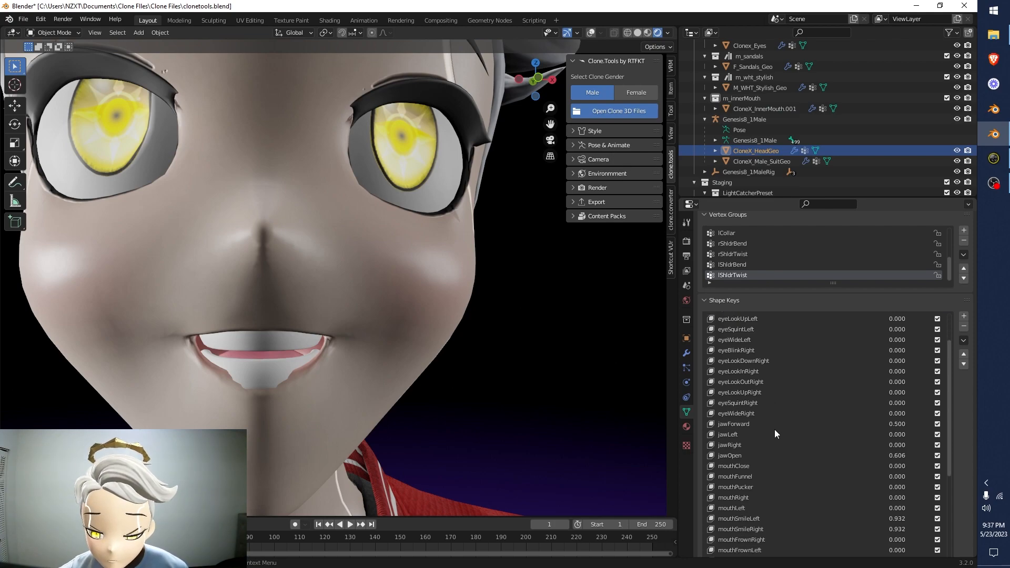
scroll(down, 3)
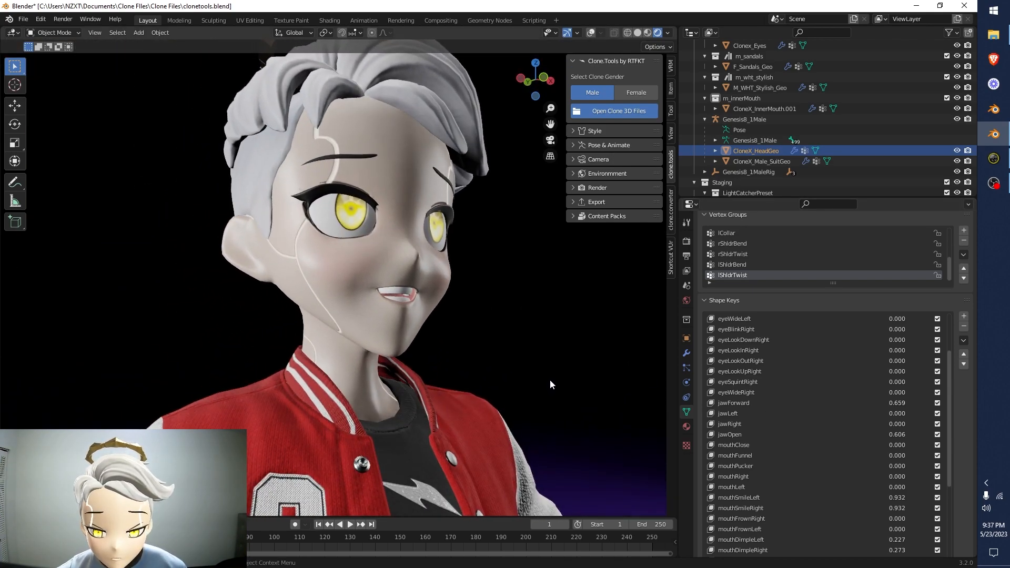
scroll(down, 3)
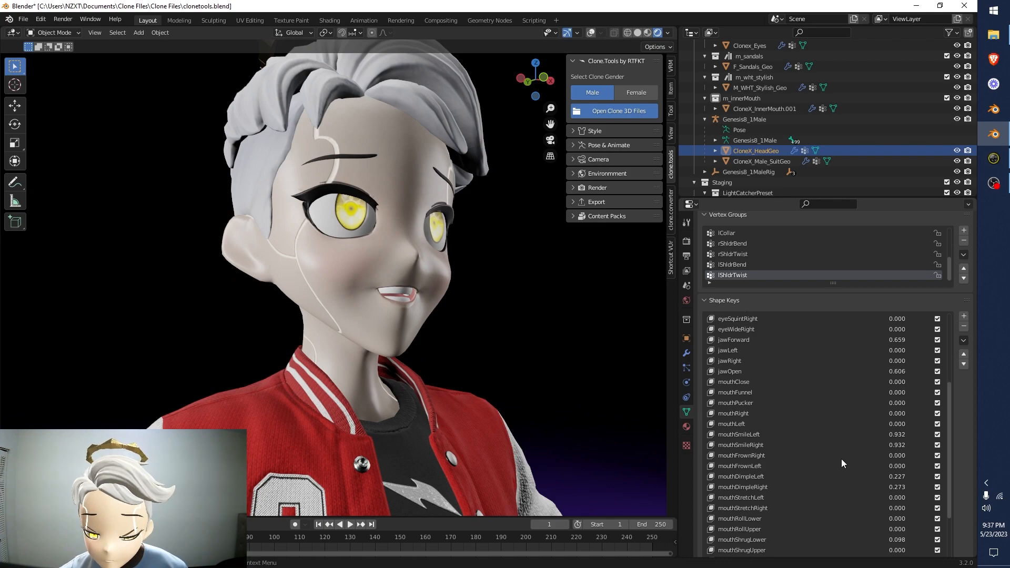
scroll(down, 3)
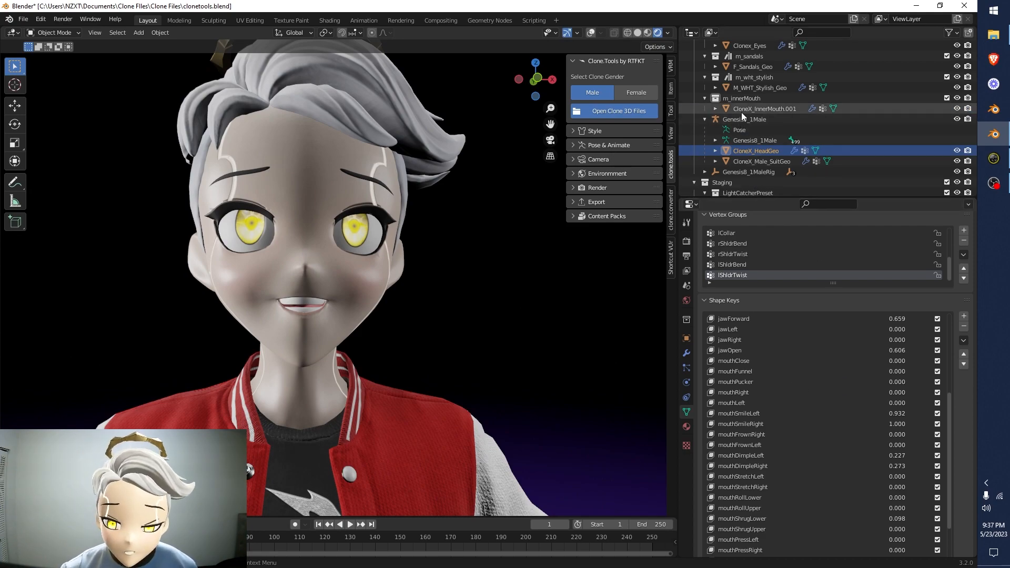
Set the inner mouth's jawOpen to 0.159 so the teeth sit better
click(764, 108)
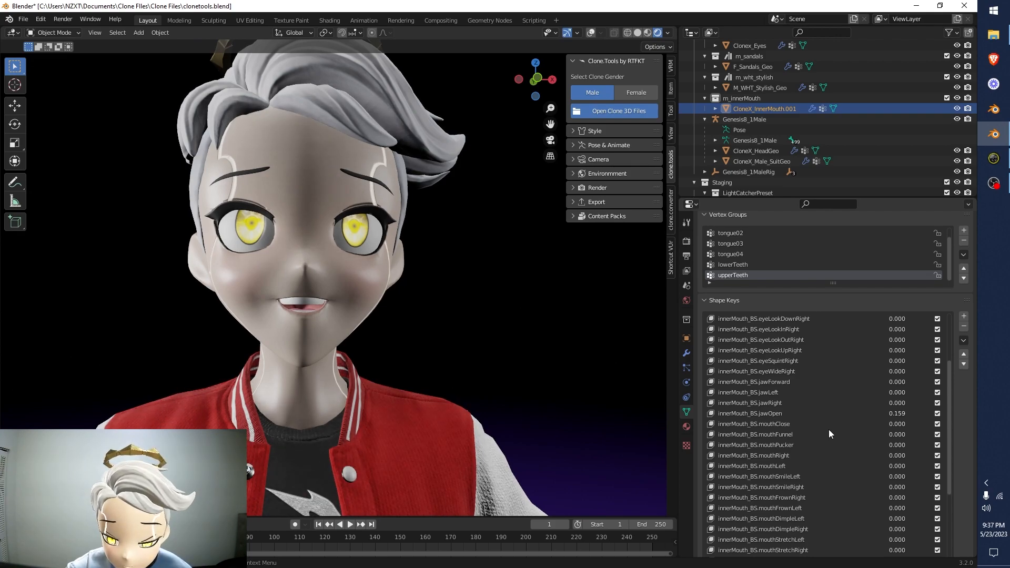
scroll(down, 3)
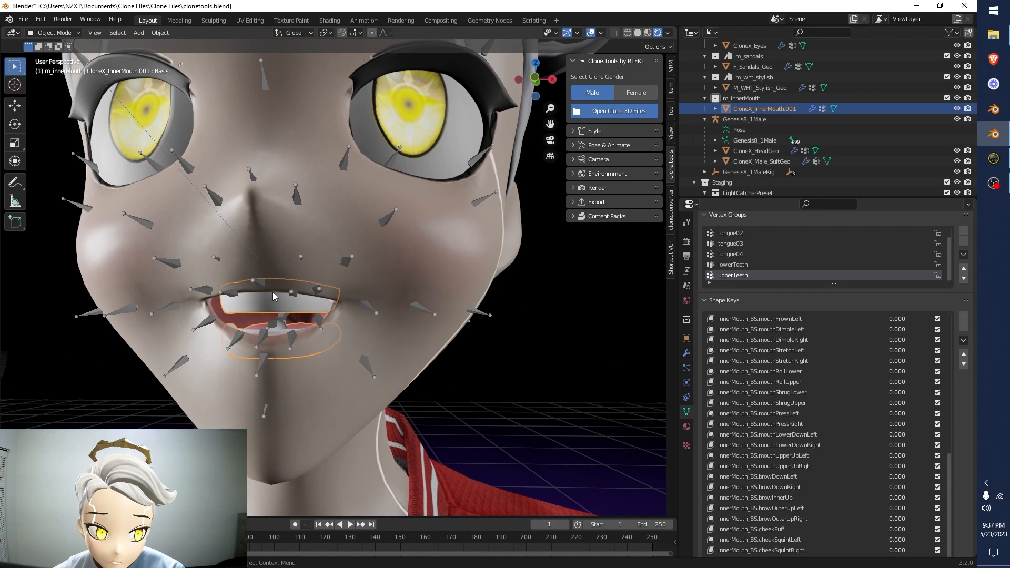
Grab and move the inner-mouth teeth to sit naturally inside the smiling mouth
key(g)
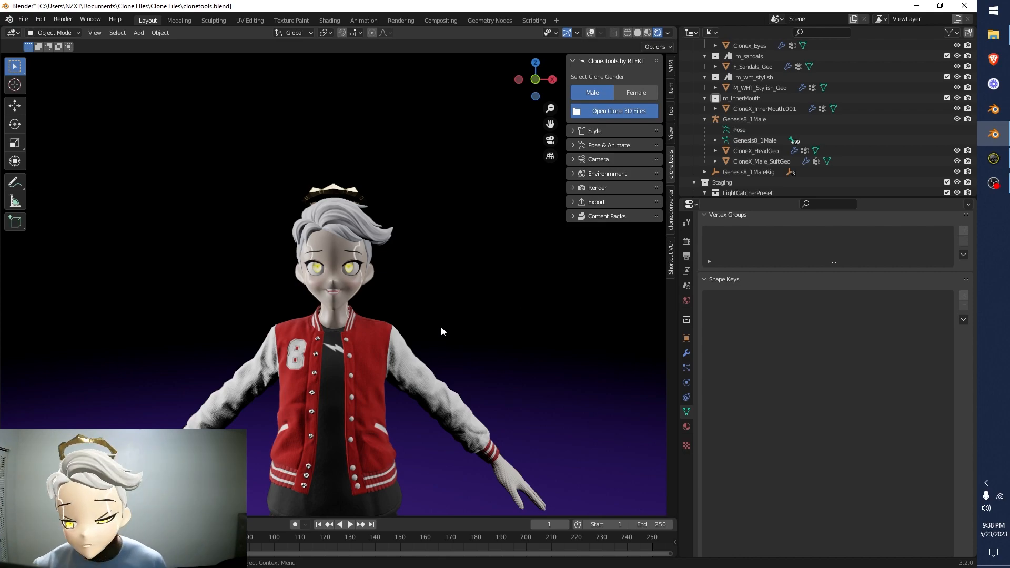
mouse_move(357, 332)
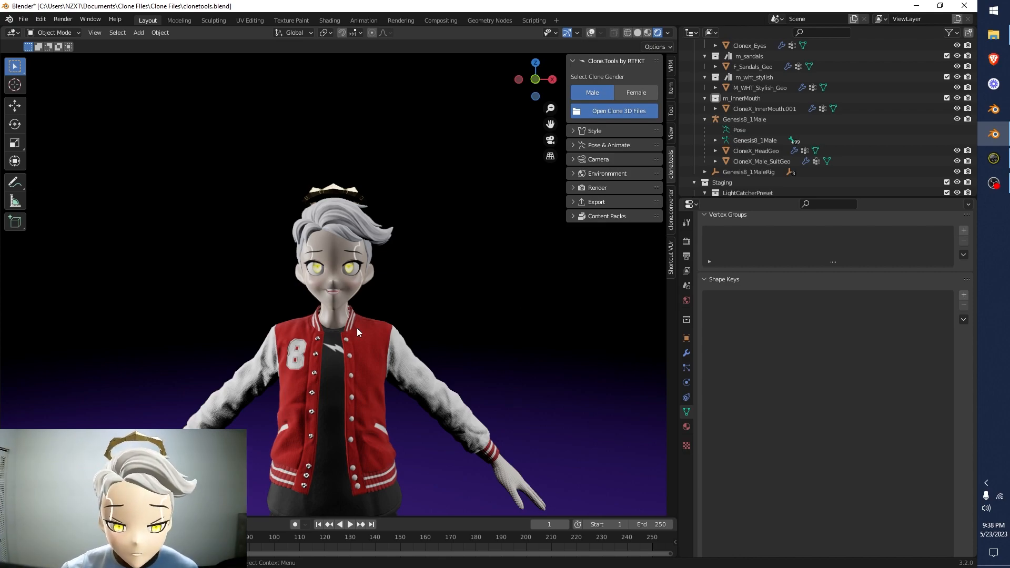
mouse_move(518, 329)
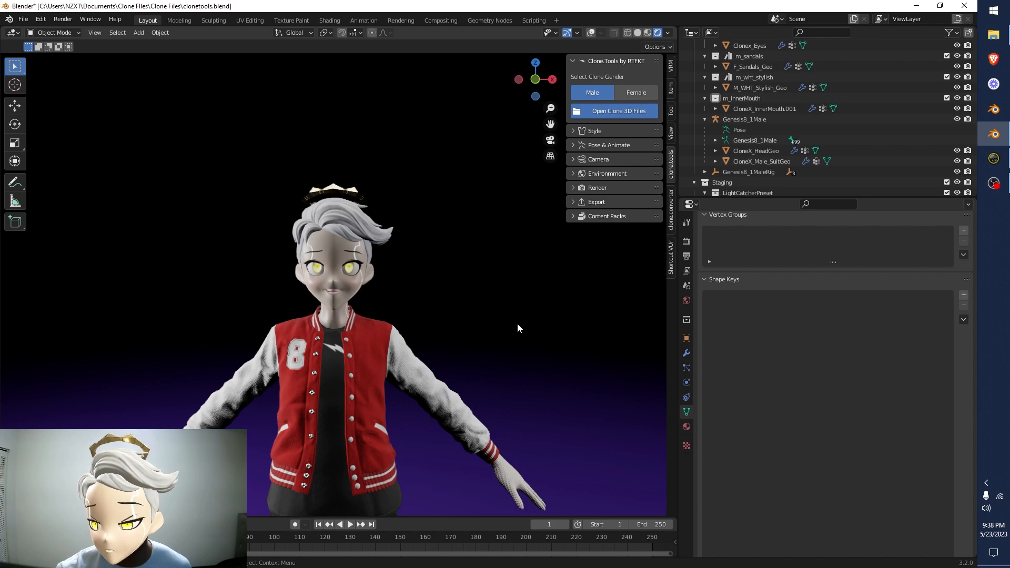